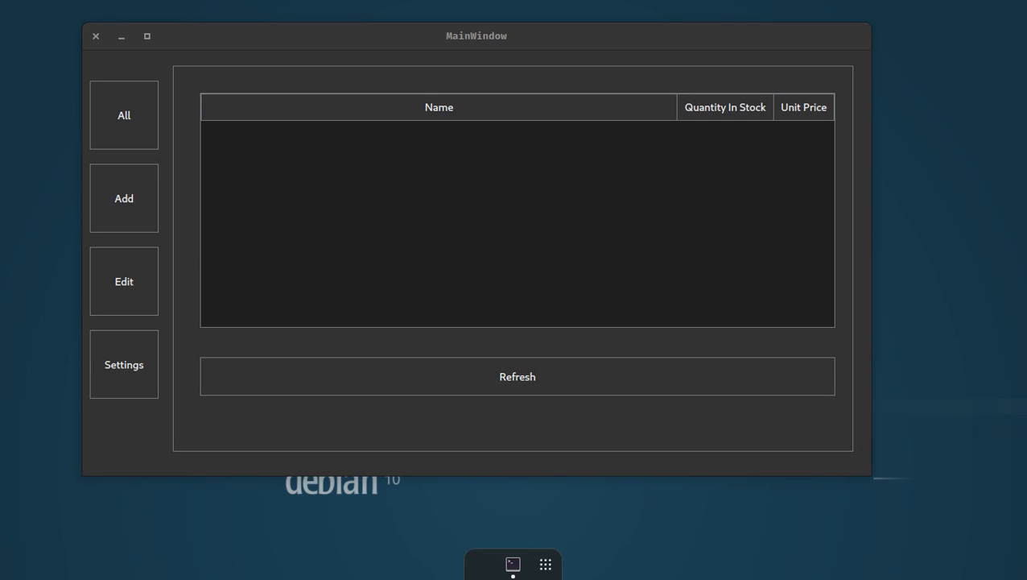
pyautogui.moveTo(454, 42)
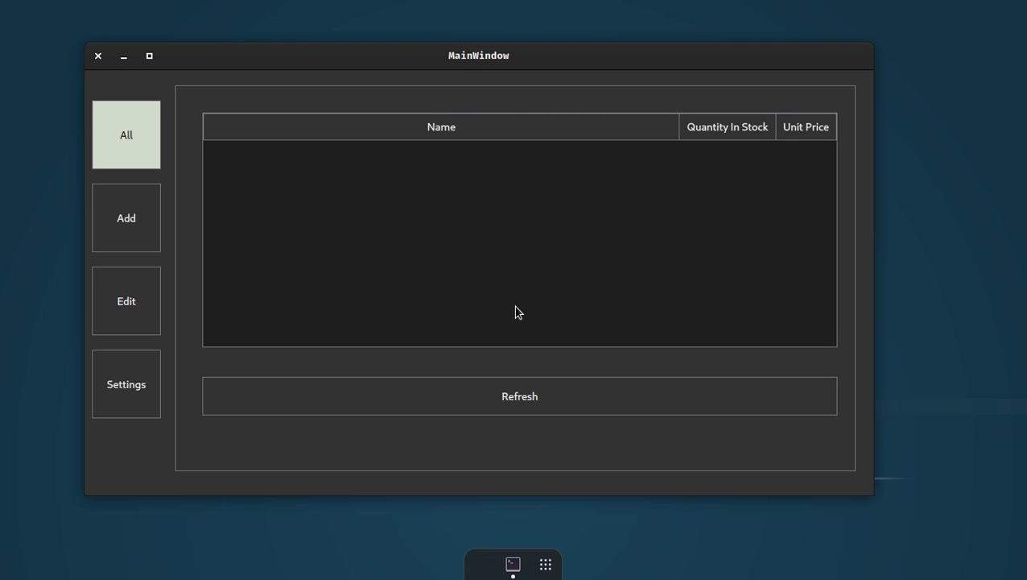
pyautogui.moveTo(619, 167)
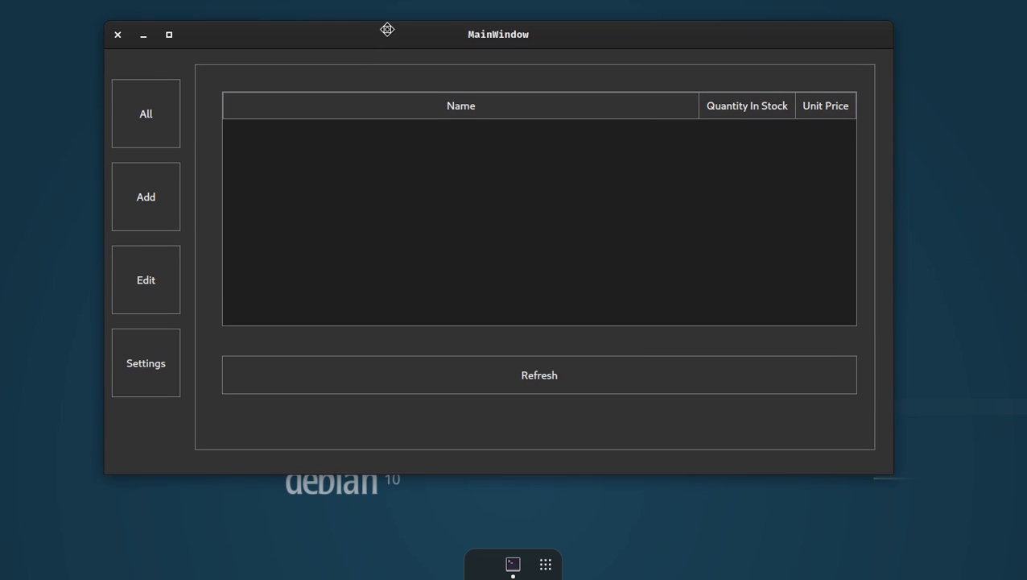
# Refresh the All page so the stored products populate the table.
pyautogui.click(145, 363)
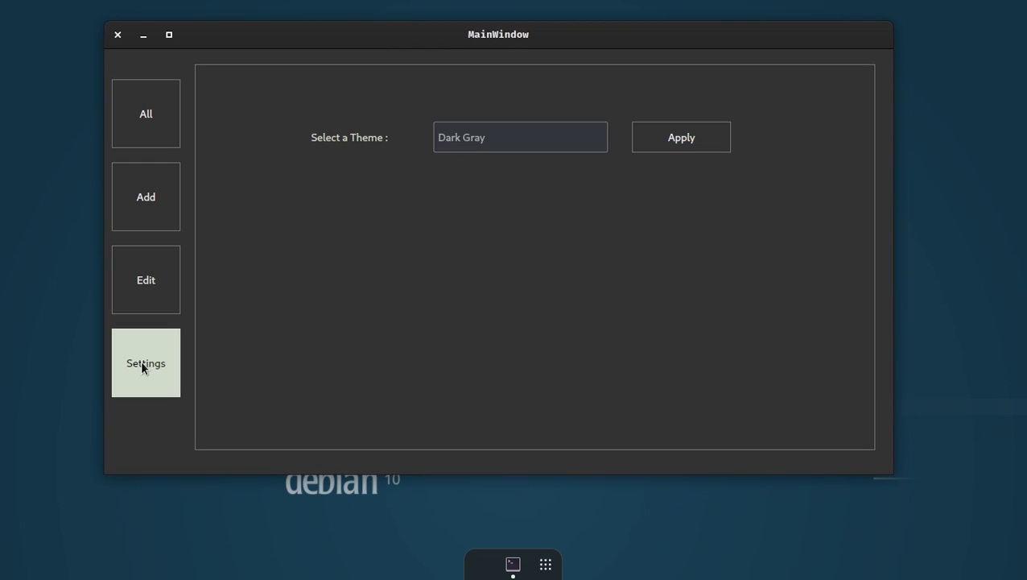
pyautogui.click(145, 113)
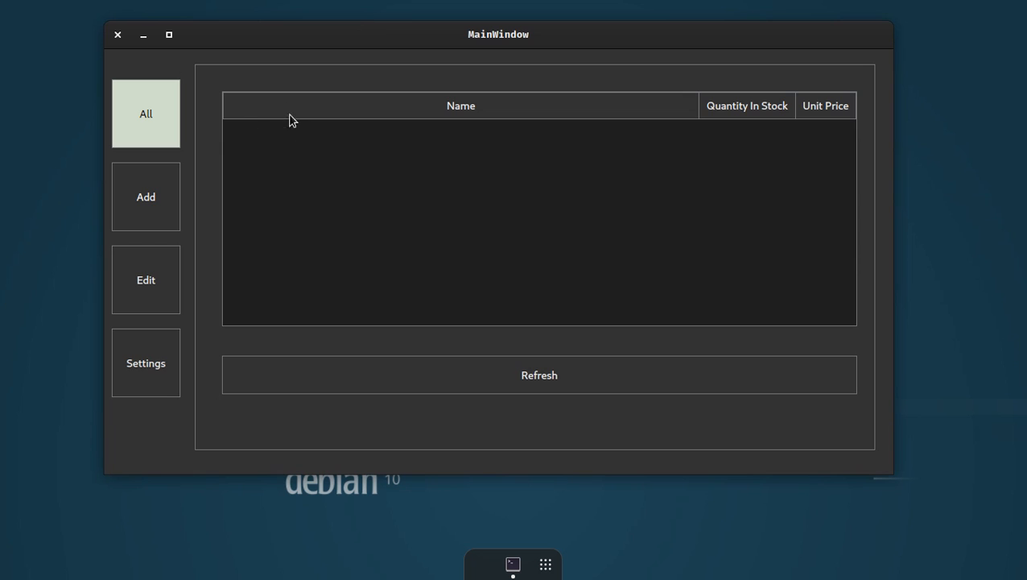
pyautogui.moveTo(158, 120)
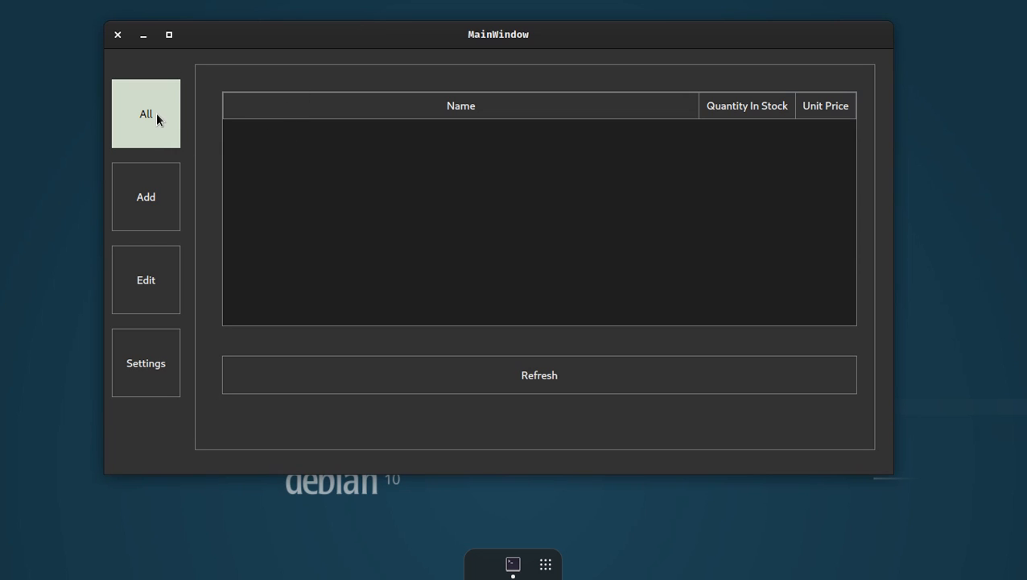
pyautogui.moveTo(441, 158)
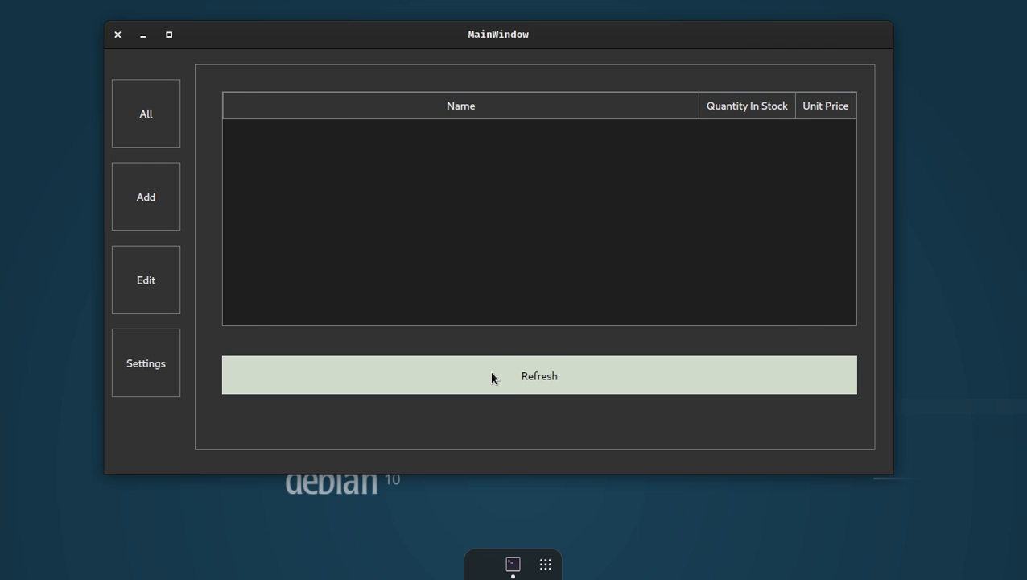
pyautogui.click(537, 375)
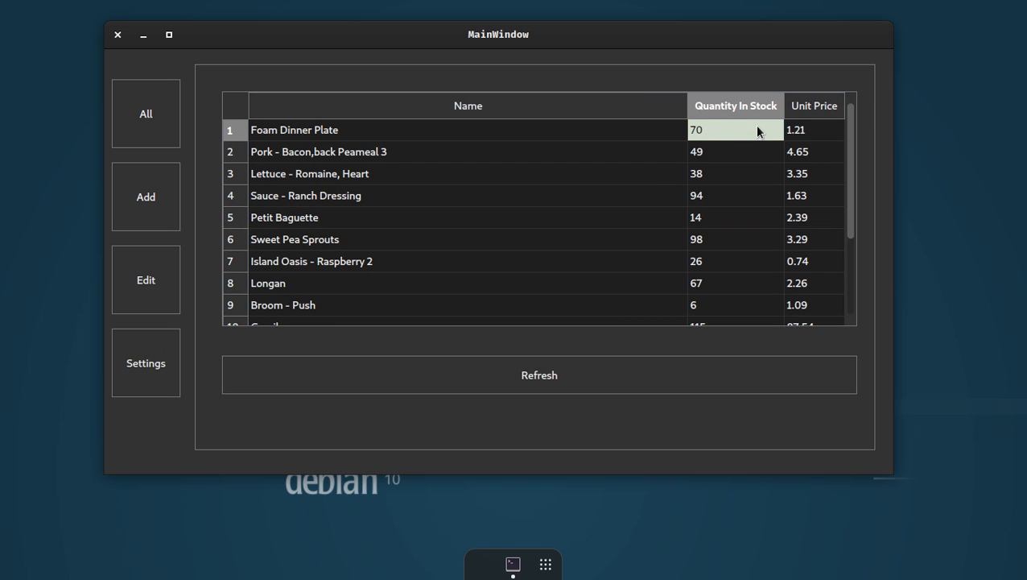
# Inspect rows such as Foam Dinner Plate 1.21, Sauce - Ranch Dressing and Pork - Bacon.
pyautogui.click(814, 129)
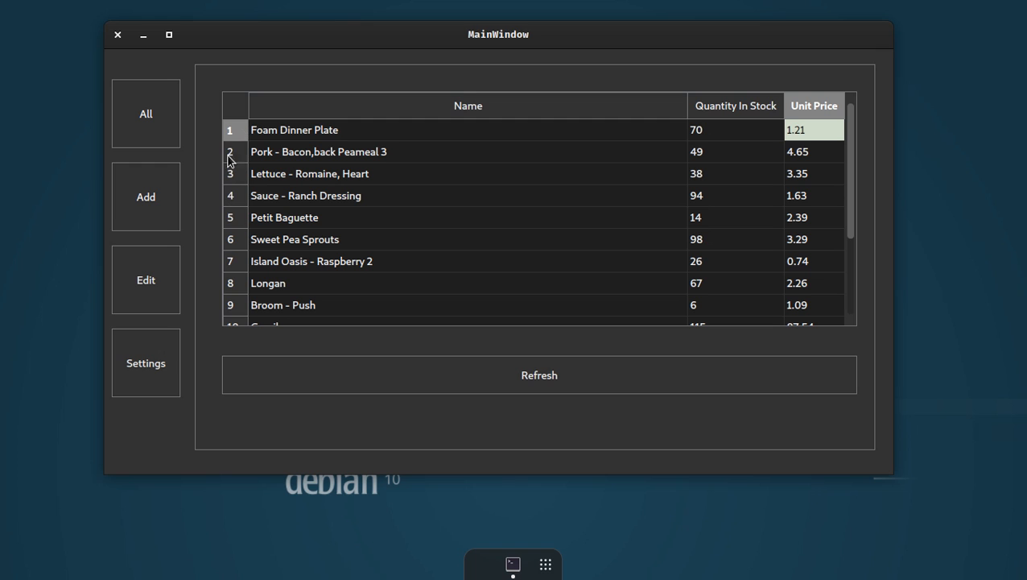
pyautogui.scroll(-3)
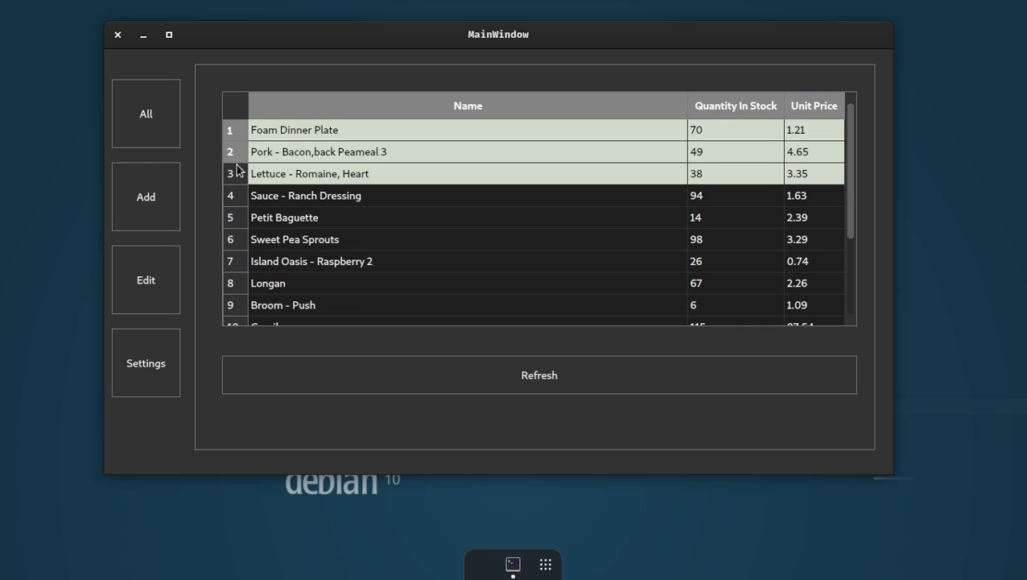
pyautogui.click(306, 195)
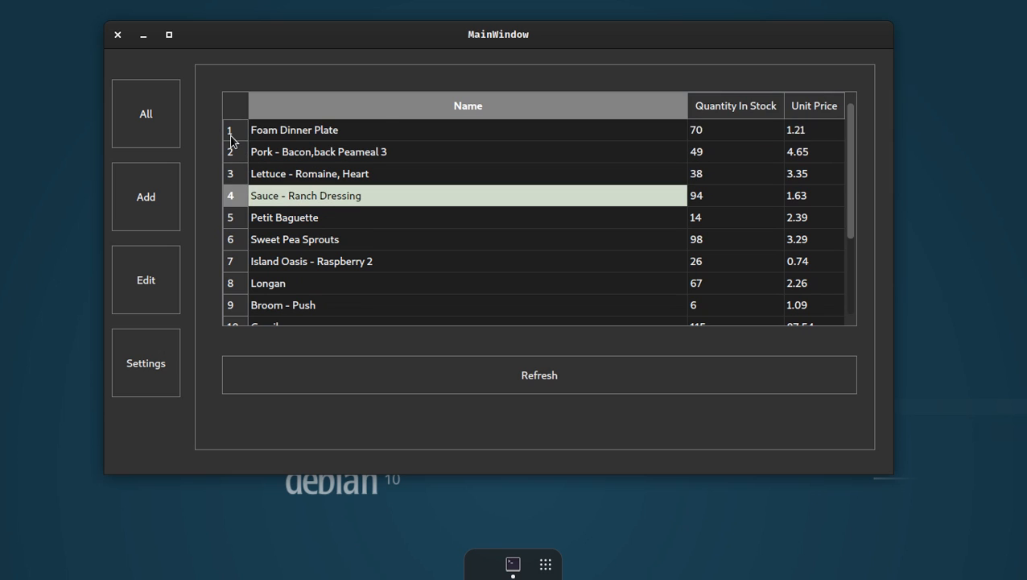
pyautogui.click(294, 238)
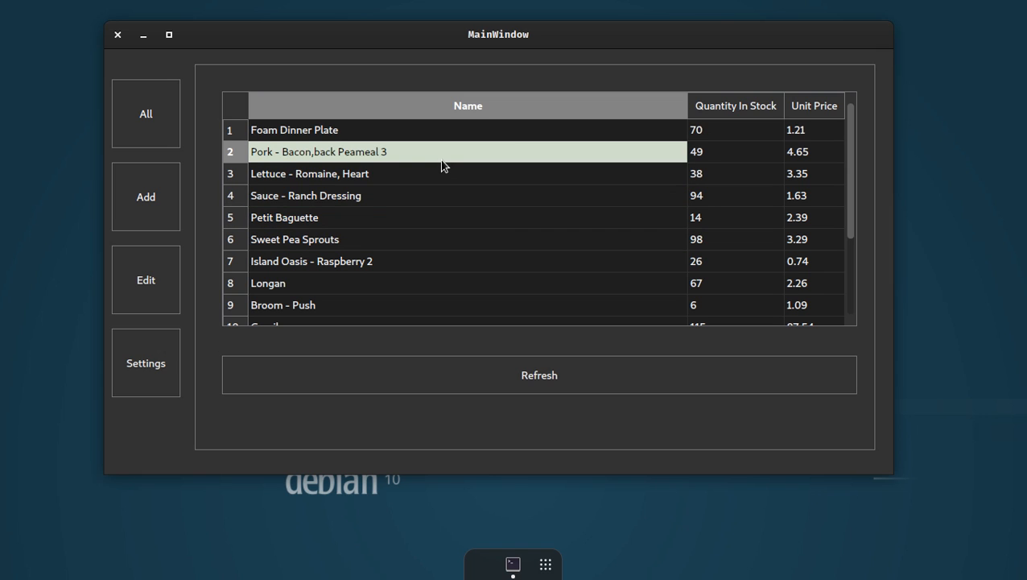
pyautogui.click(145, 112)
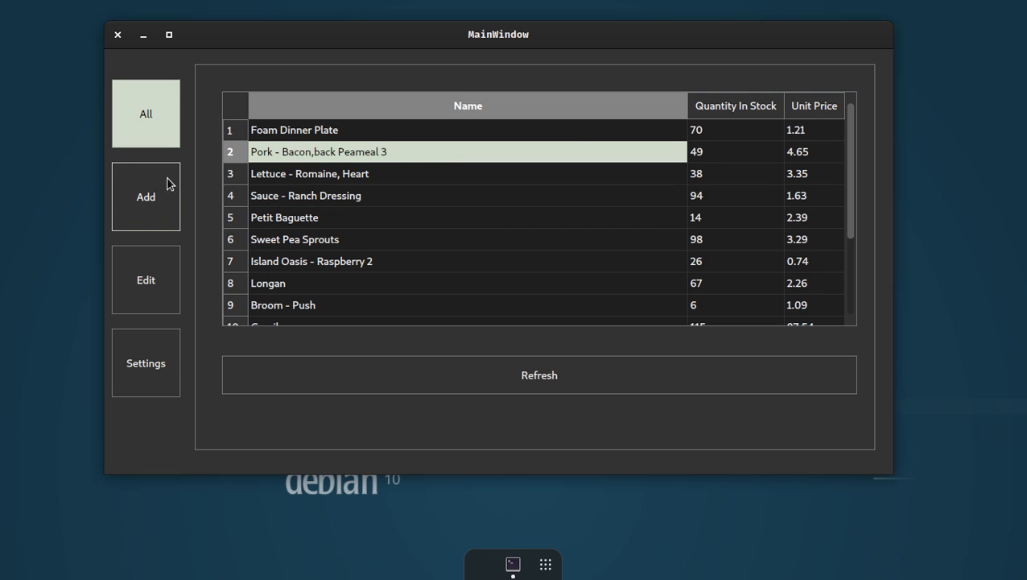
pyautogui.moveTo(319, 158)
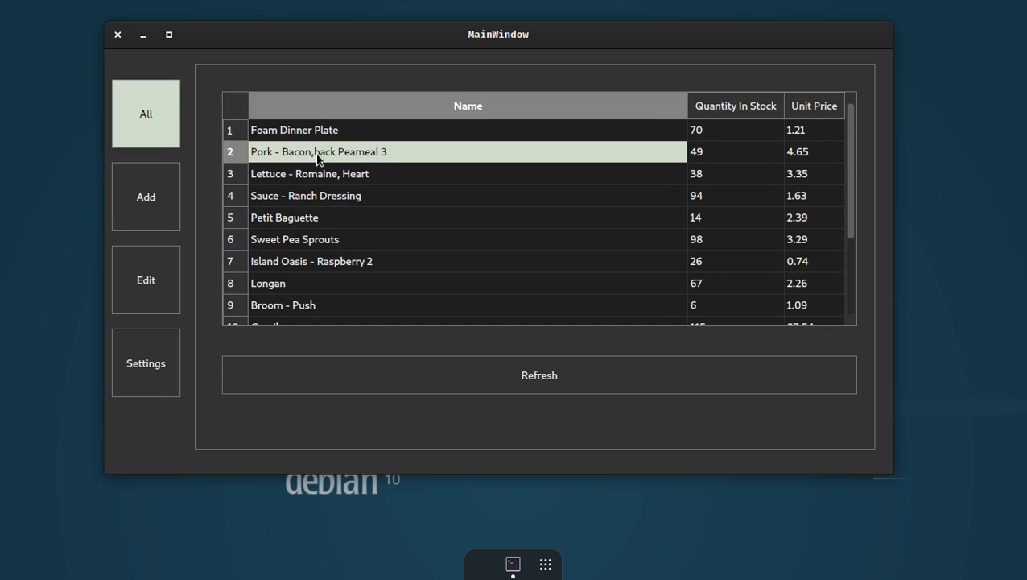
# Add a new product Bike with 200 in stock at unit price 45.55.
pyautogui.click(145, 196)
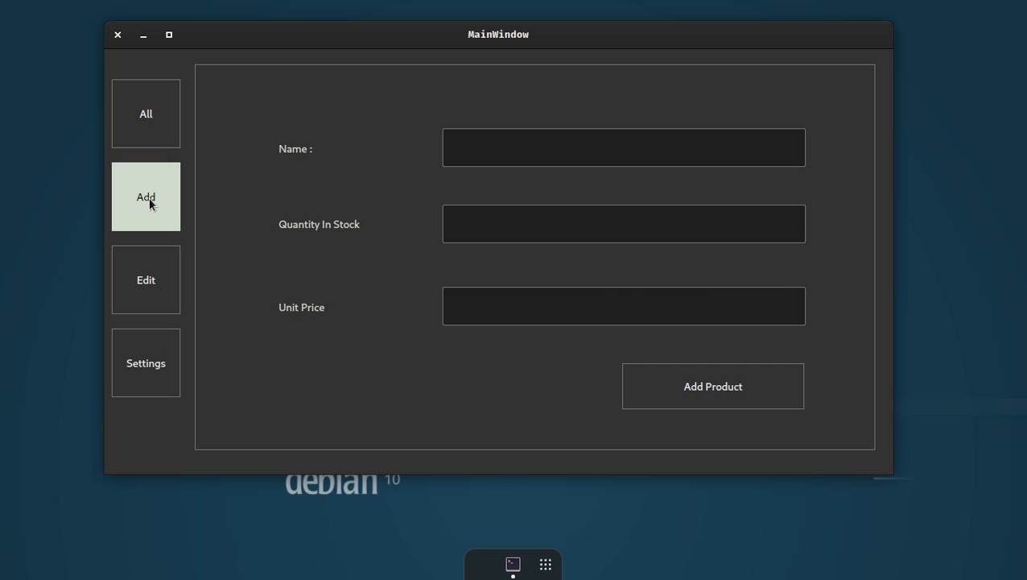
pyautogui.click(623, 148)
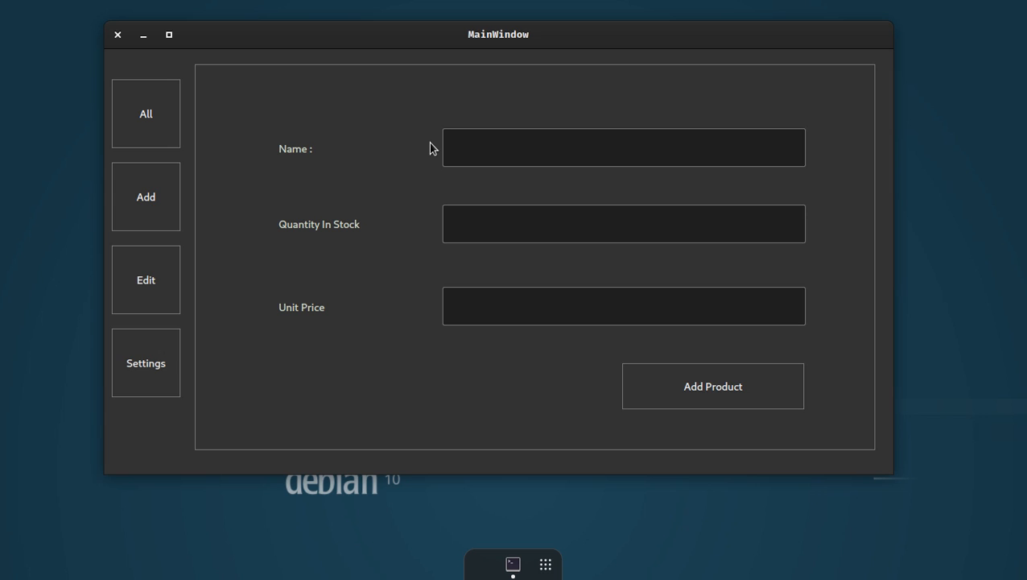
pyautogui.write('Bike')
pyautogui.write('4')
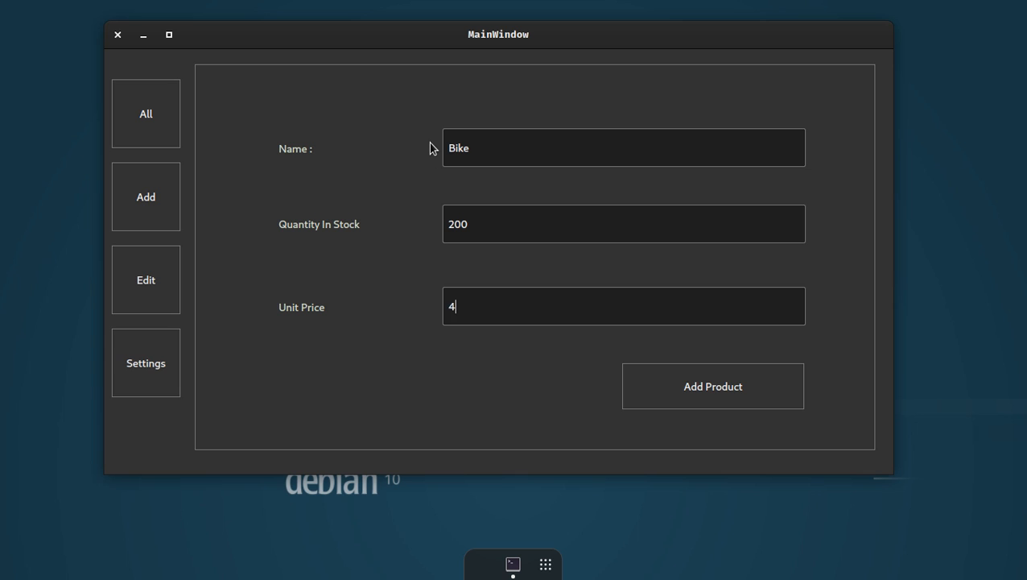
pyautogui.write('5.')
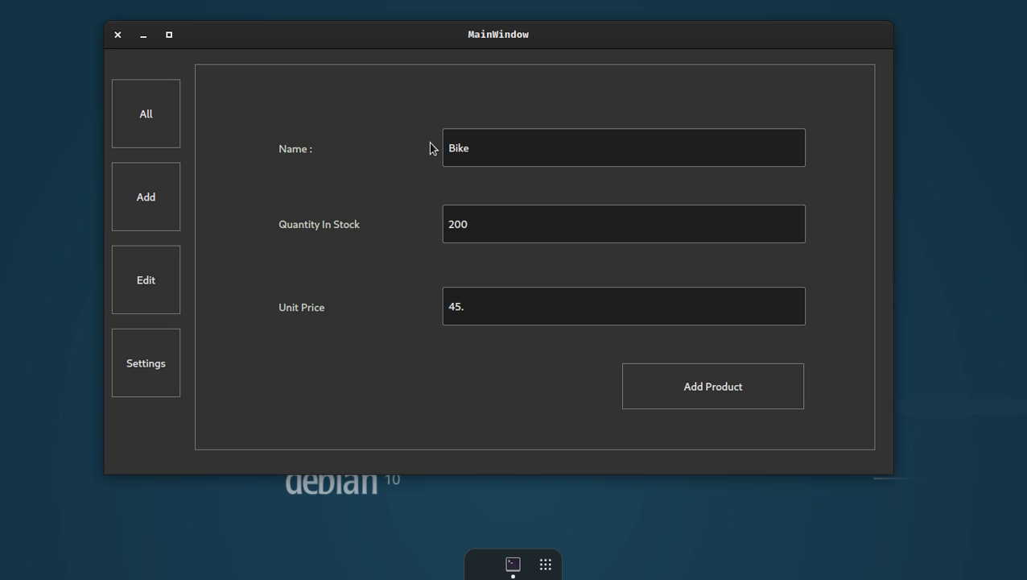
pyautogui.write('55')
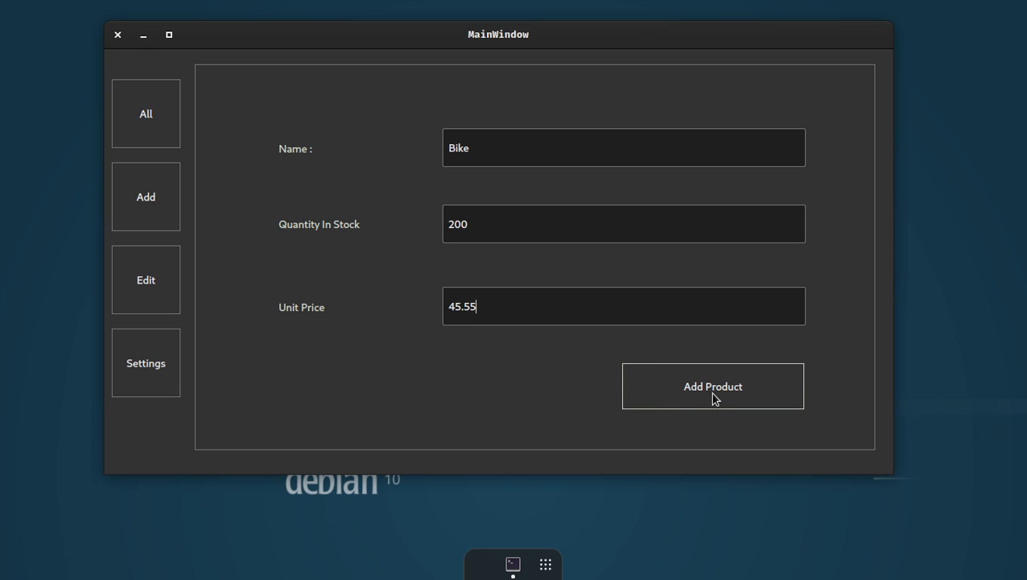
pyautogui.click(711, 386)
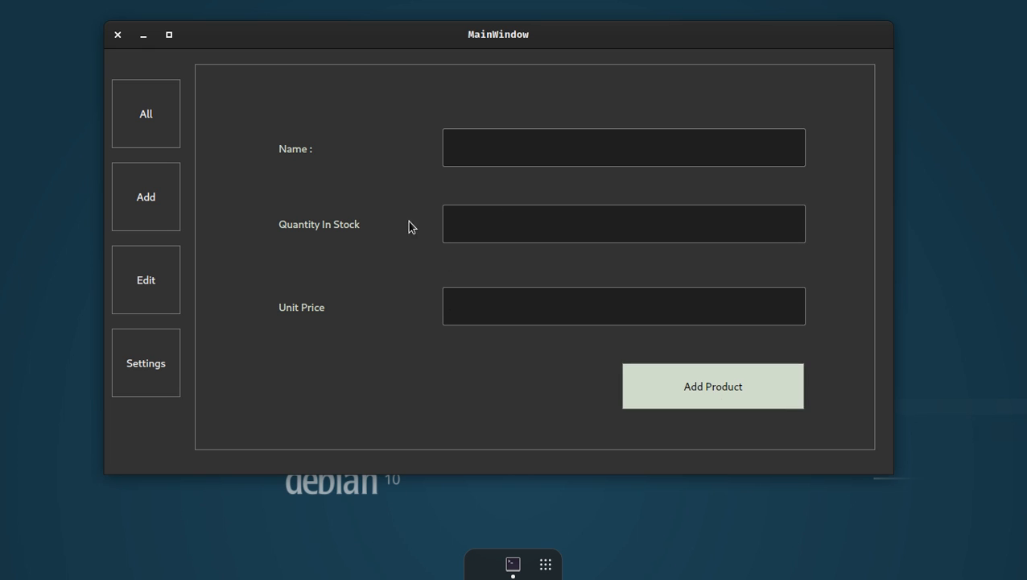
# Check Bike appears in the All table, then return to the blank add form.
pyautogui.click(144, 113)
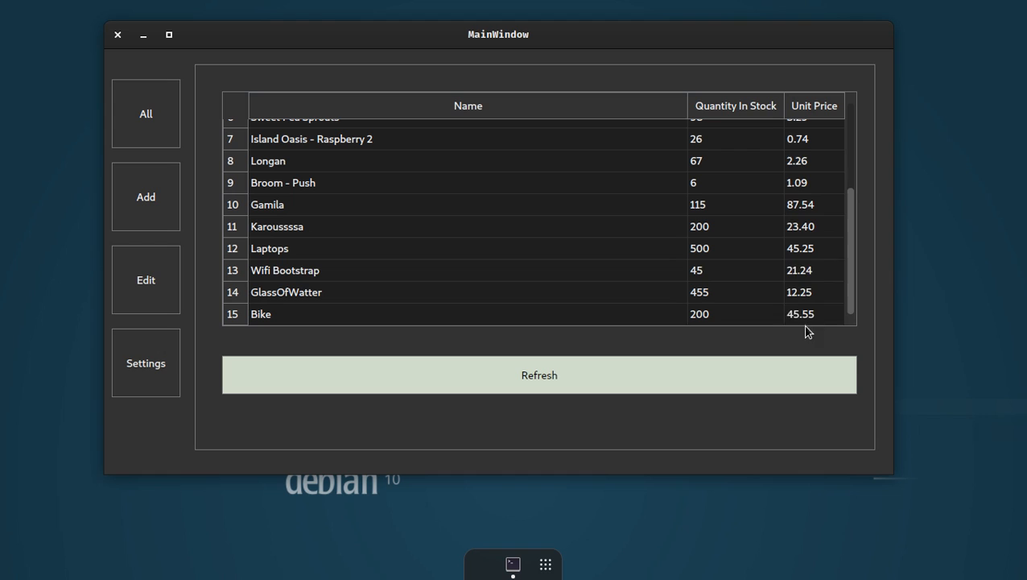
pyautogui.click(145, 196)
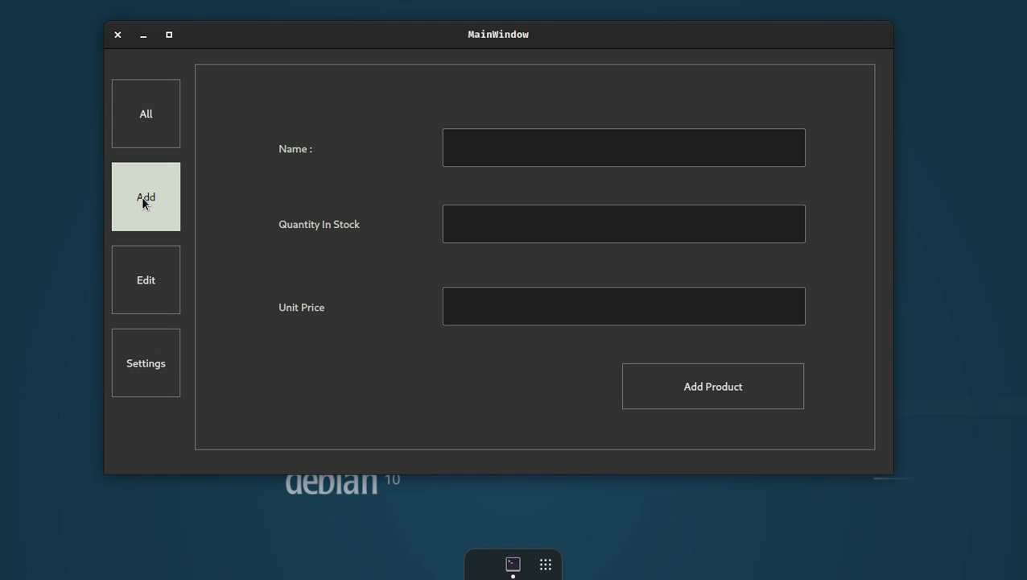
# Load the Bike product into the editing form via Search By Name.
pyautogui.click(145, 280)
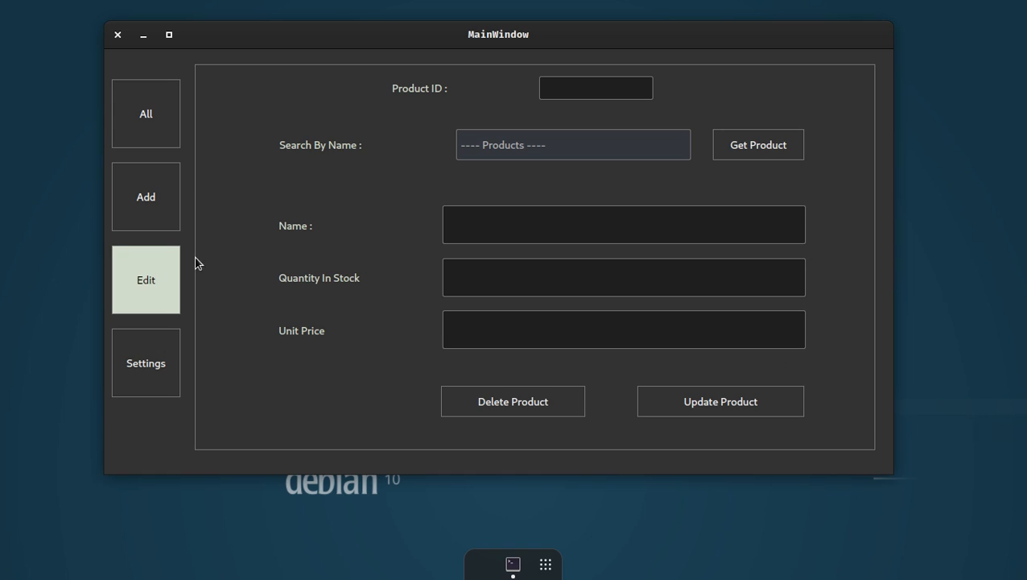
pyautogui.moveTo(169, 277)
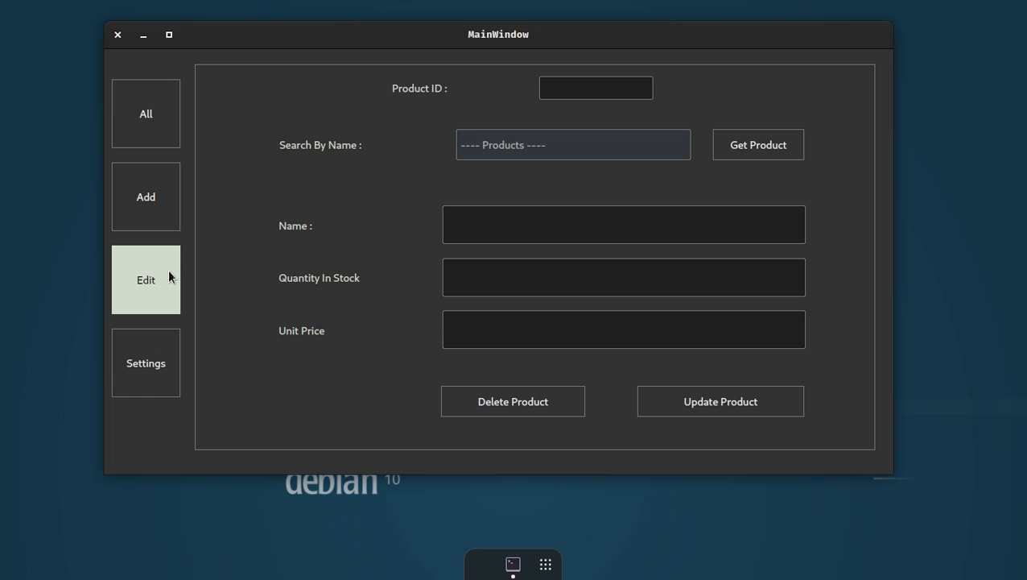
pyautogui.click(573, 145)
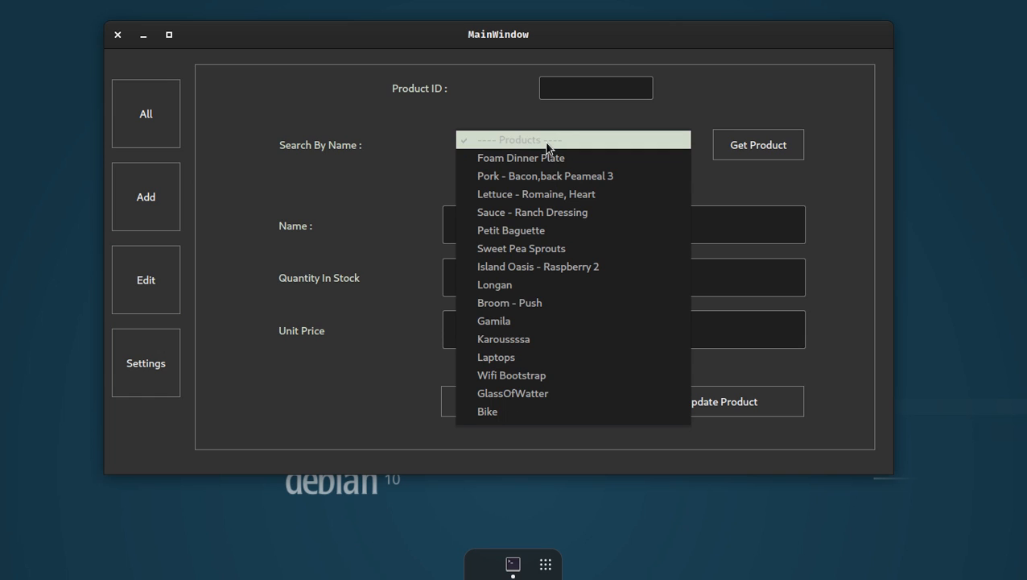
pyautogui.click(518, 139)
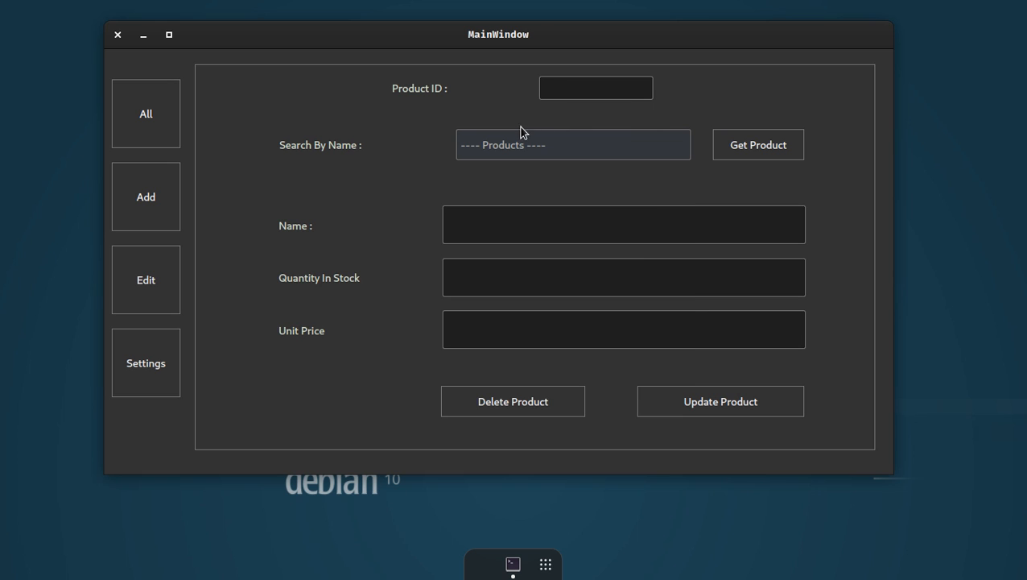
pyautogui.click(573, 145)
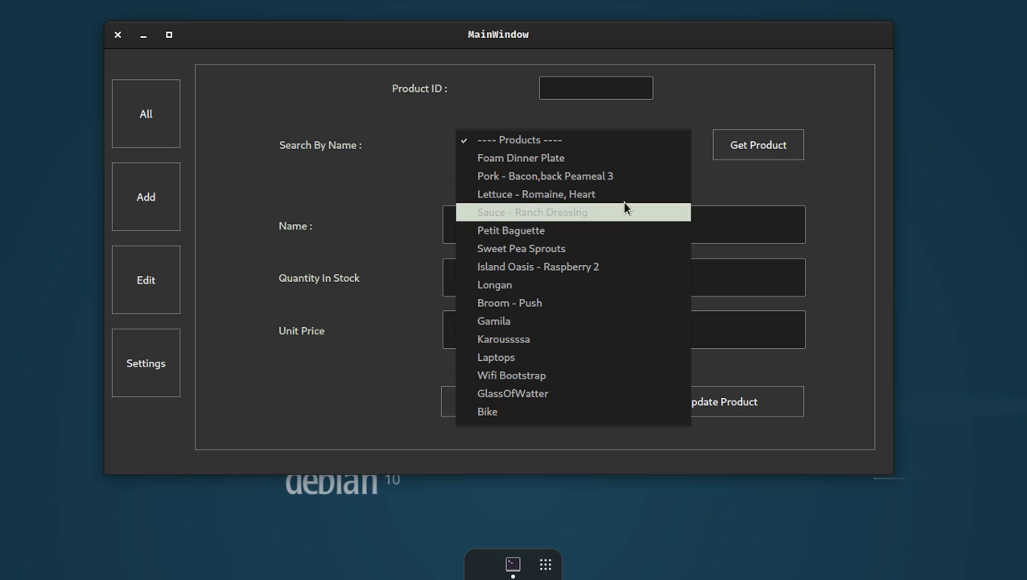
pyautogui.moveTo(635, 187)
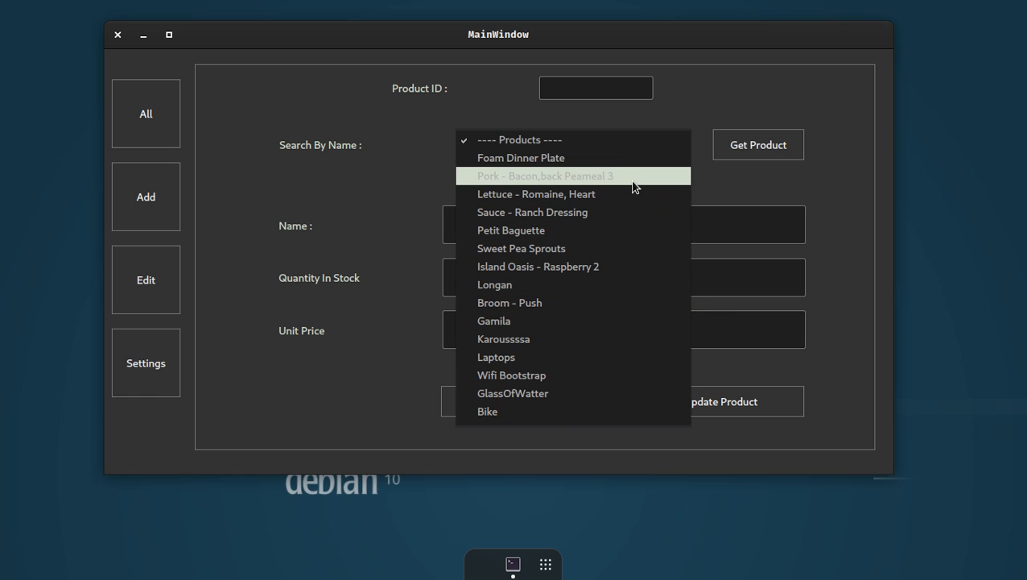
pyautogui.moveTo(567, 392)
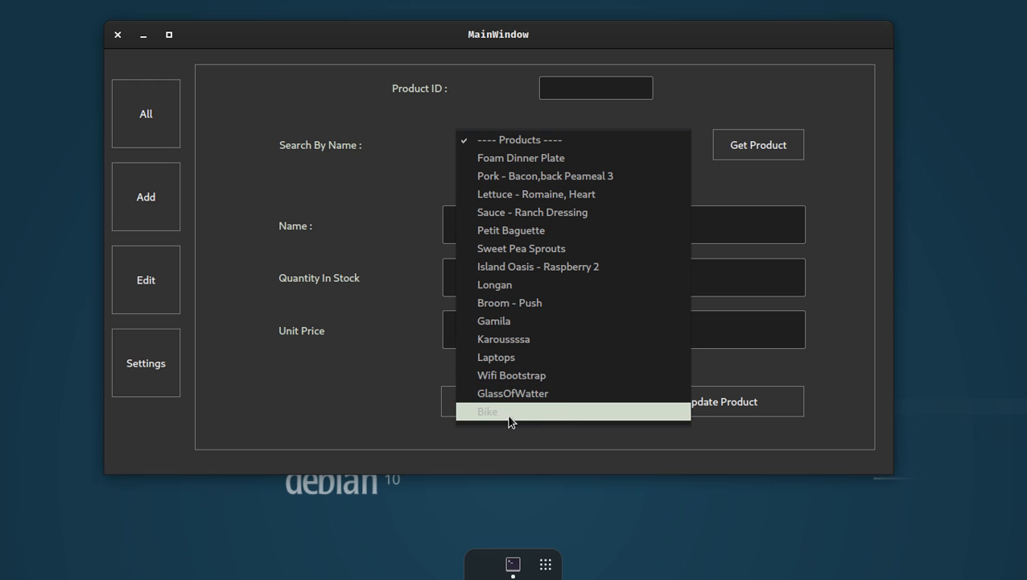
pyautogui.click(486, 410)
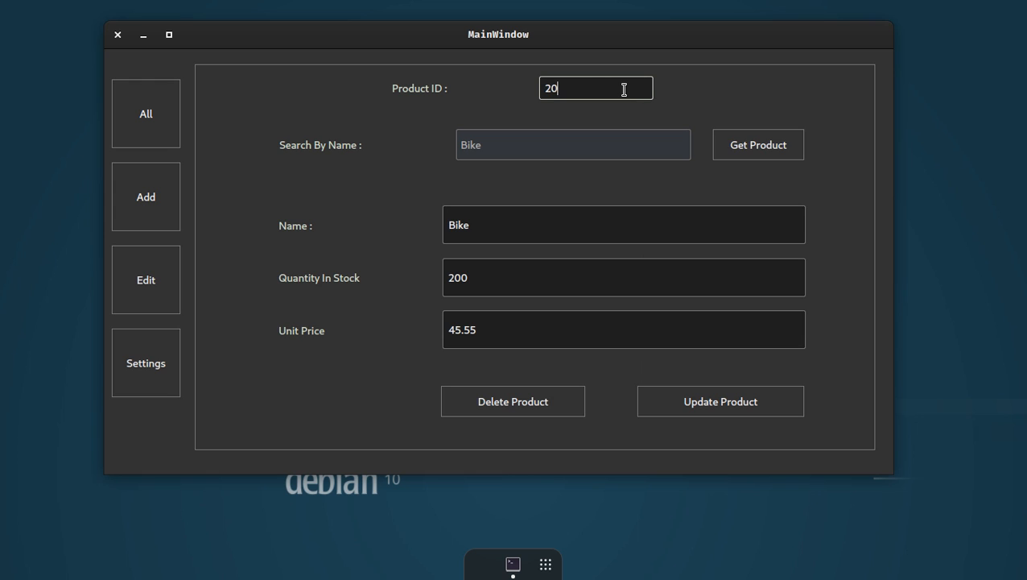
# Change Bike's unit price from 45.55 to 50.22 and save the update.
pyautogui.click(624, 226)
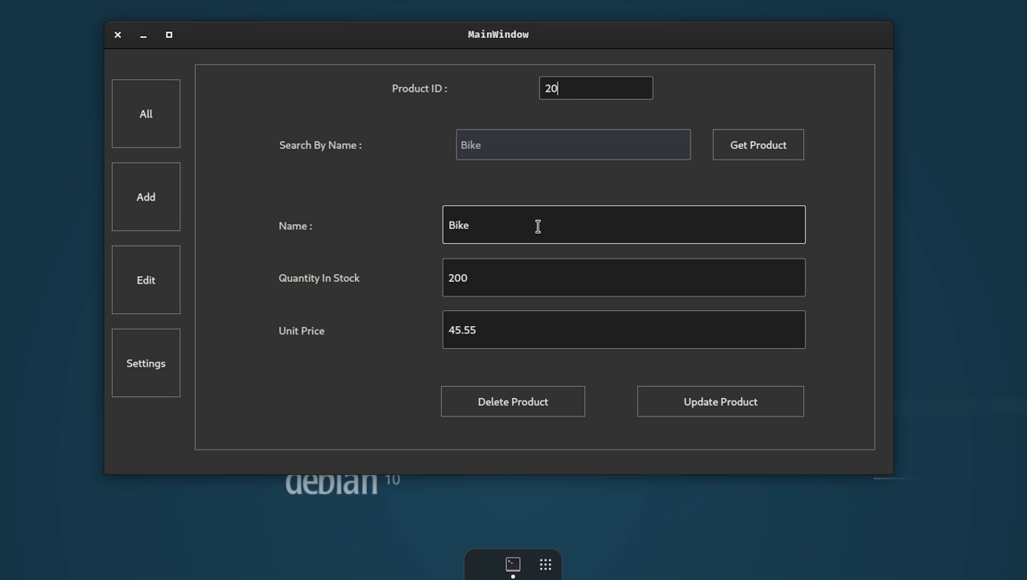
pyautogui.click(623, 329)
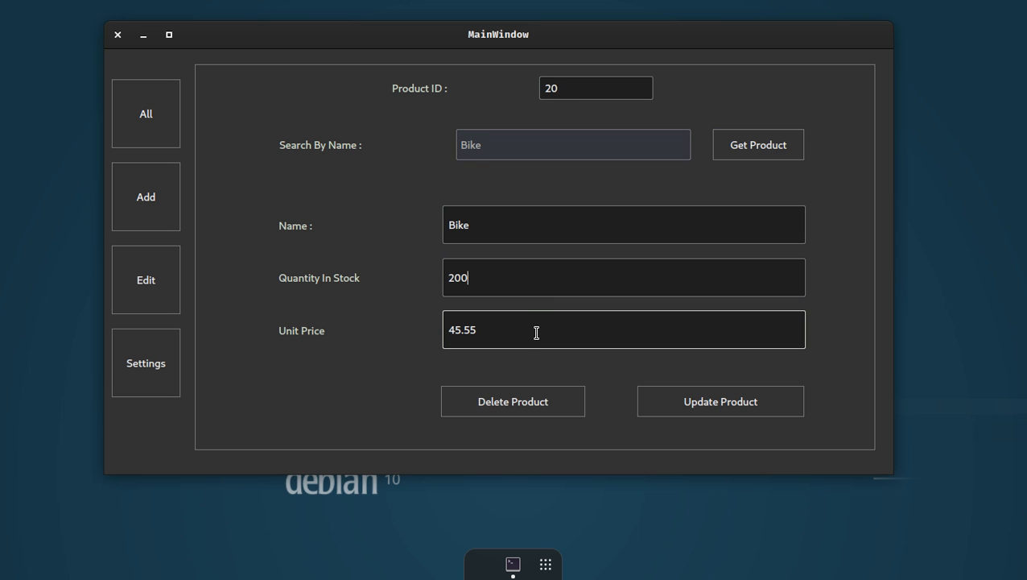
pyautogui.doubleClick(470, 329)
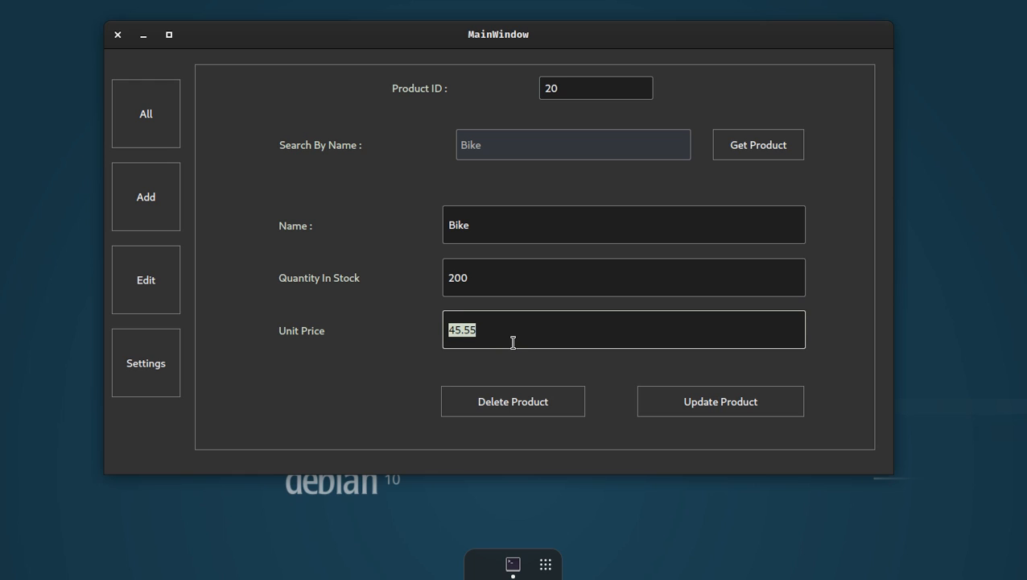
pyautogui.write('50.22')
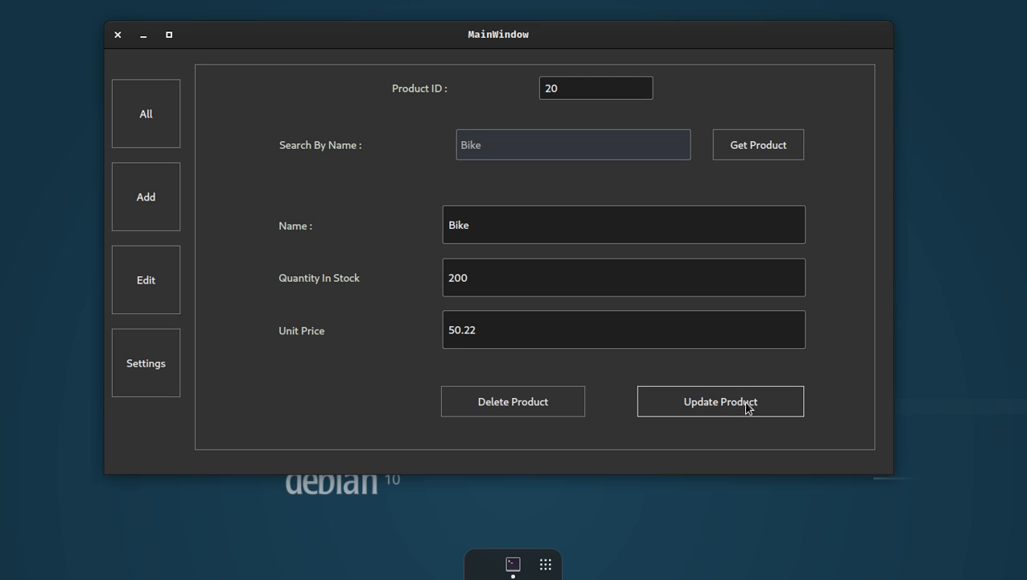
pyautogui.click(719, 401)
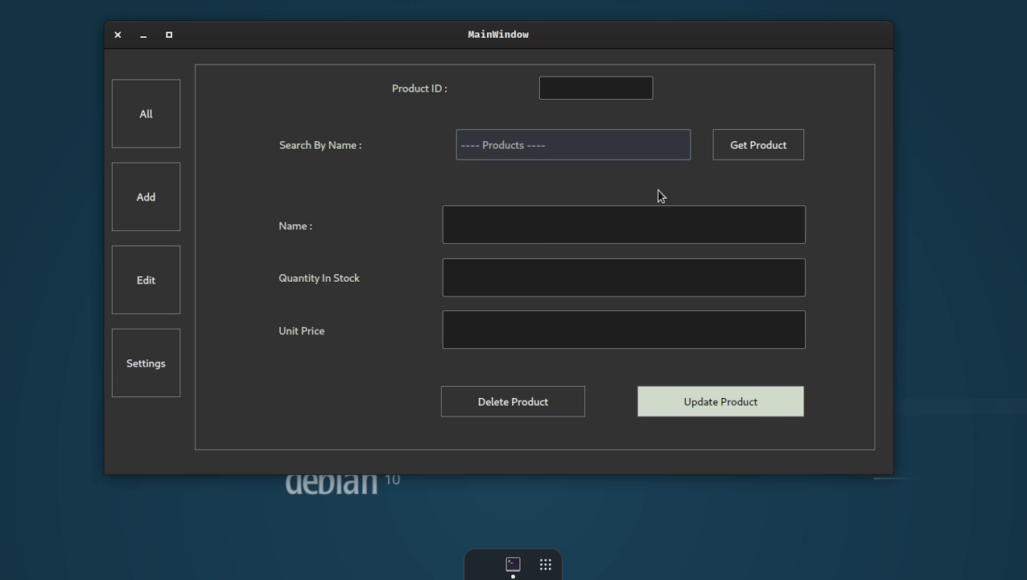
# Reload Bike to confirm its price now reads 50.22.
pyautogui.click(573, 145)
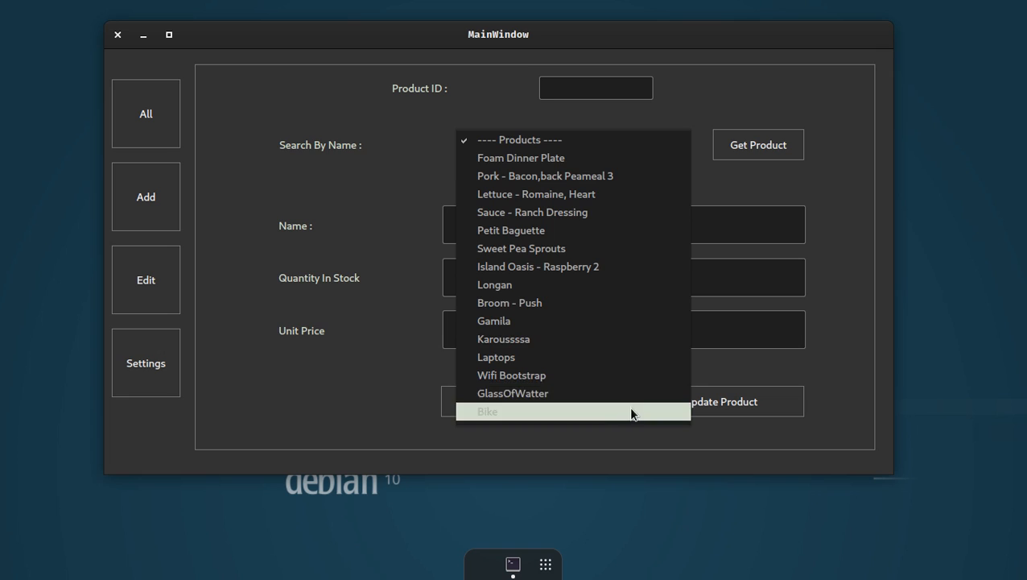
pyautogui.click(486, 410)
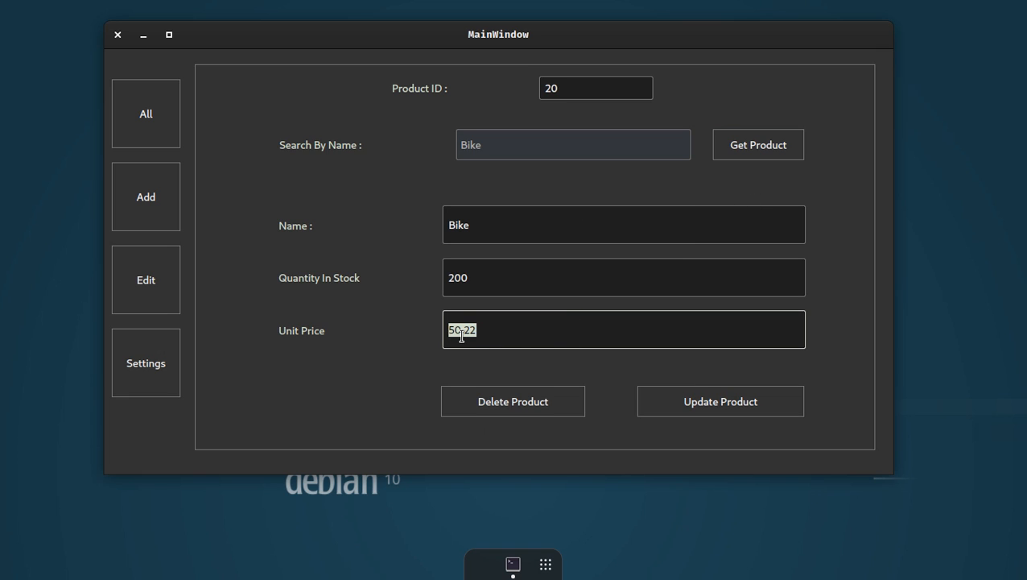
pyautogui.click(573, 145)
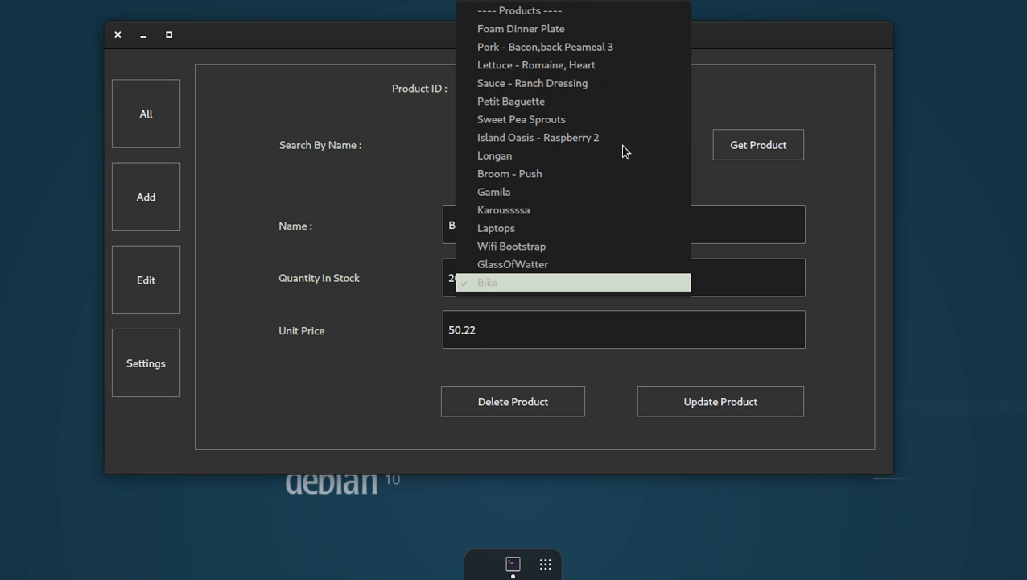
pyautogui.click(488, 282)
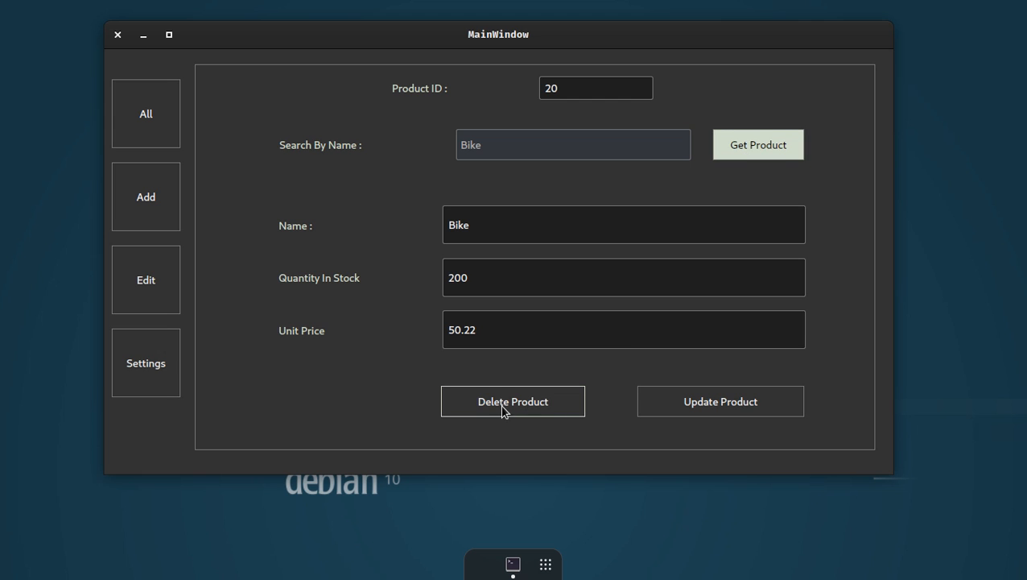
# Delete Bike and confirm it is gone from the product name list.
pyautogui.click(512, 401)
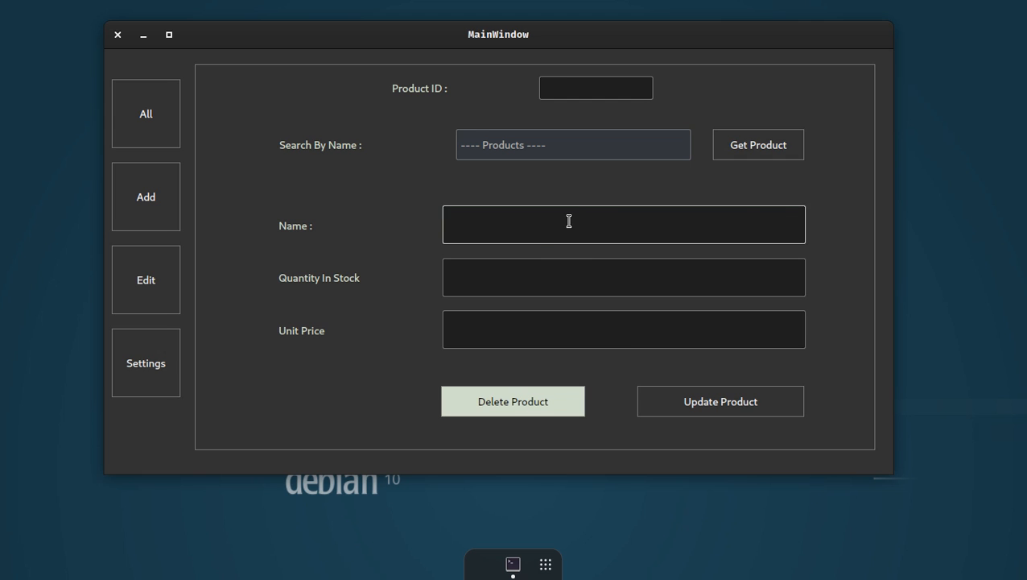
pyautogui.click(574, 145)
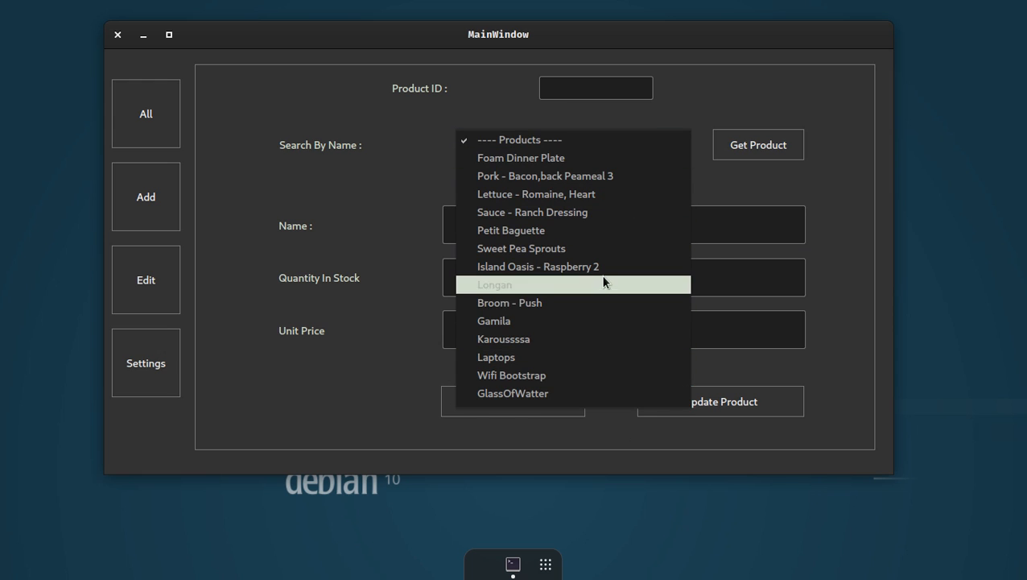
pyautogui.moveTo(615, 266)
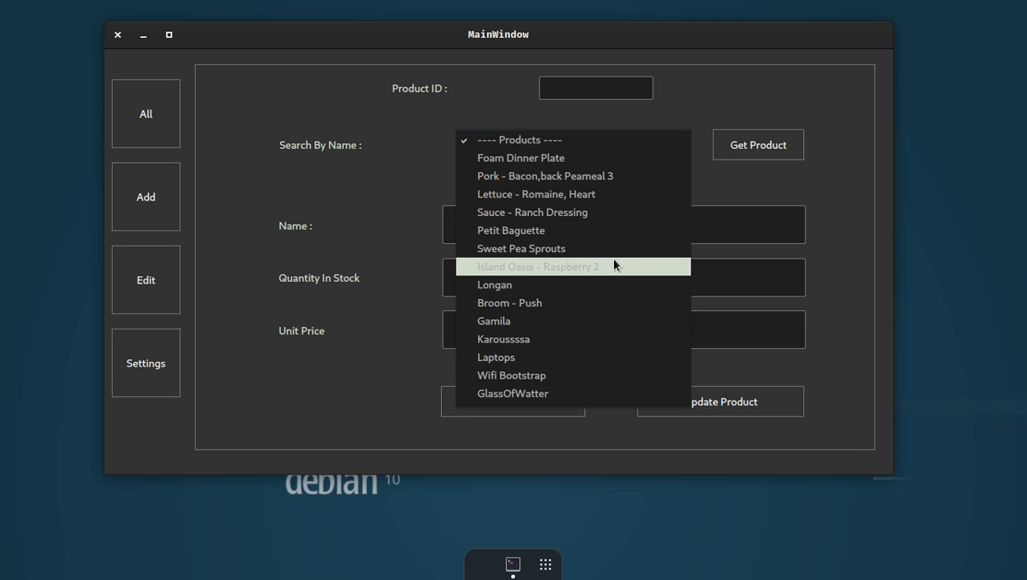
pyautogui.click(519, 138)
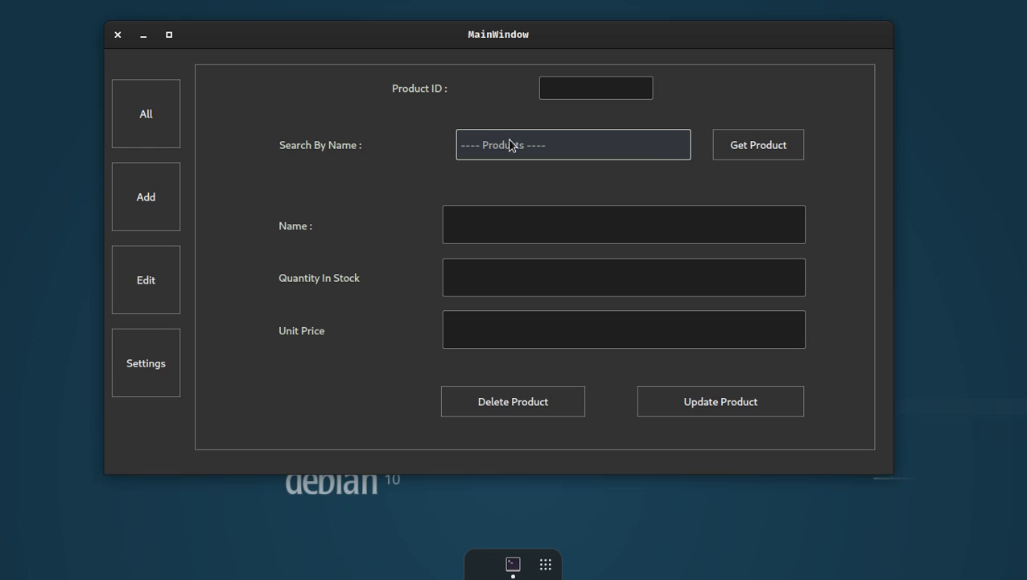
pyautogui.moveTo(586, 139)
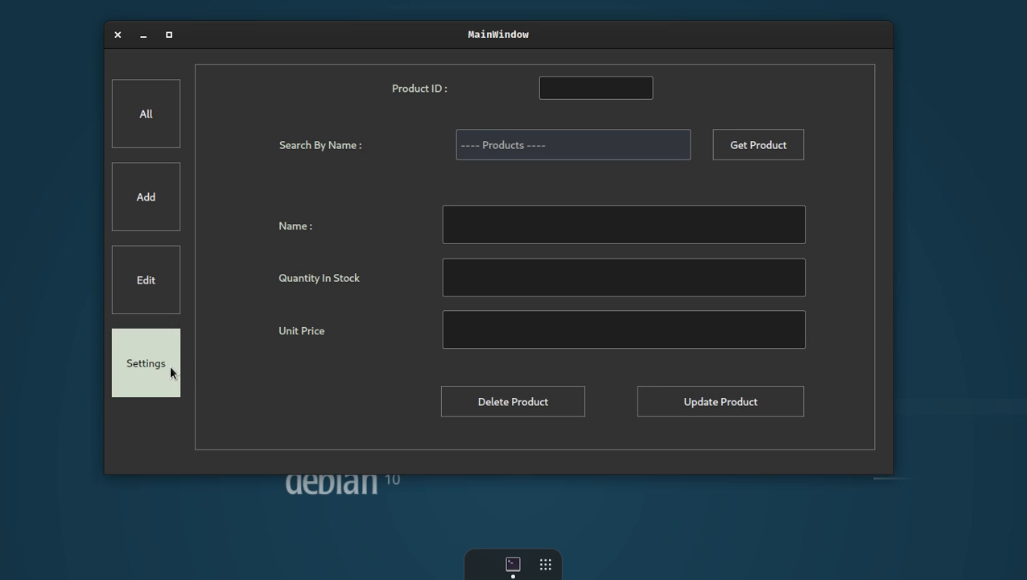
# Apply the Q Dark theme and view the All, Add and Edit pages in it.
pyautogui.click(144, 362)
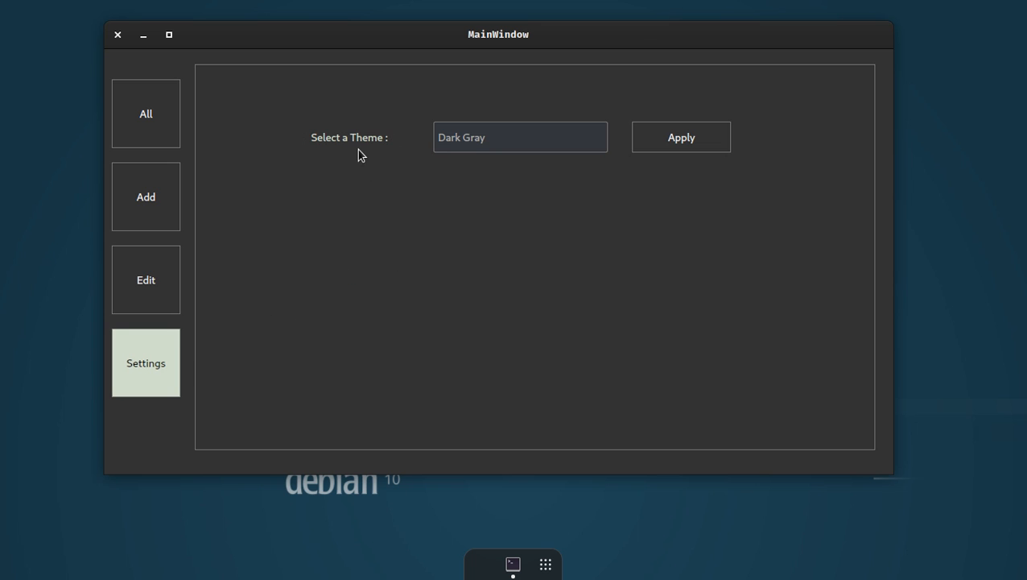
pyautogui.click(520, 137)
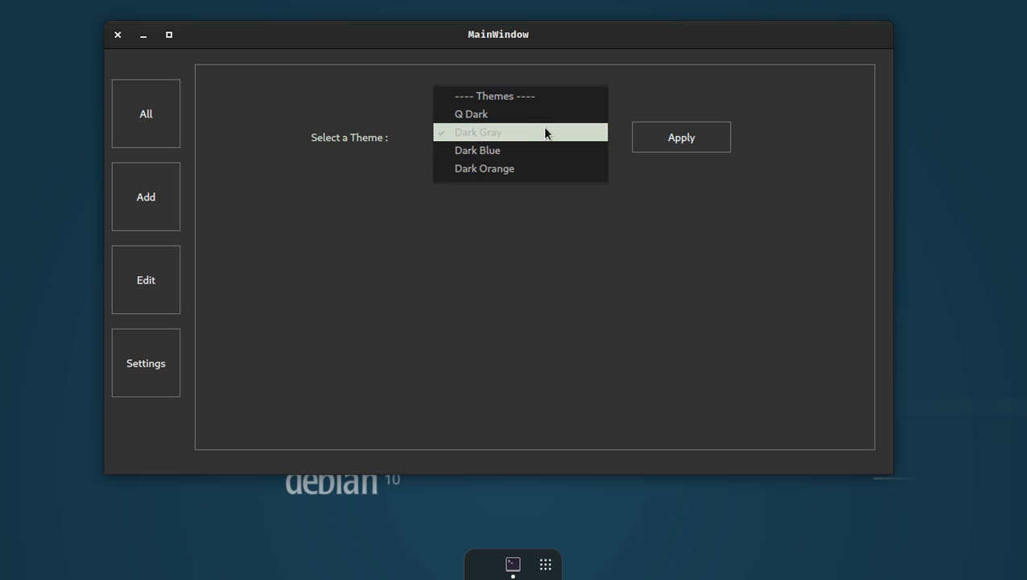
pyautogui.moveTo(554, 127)
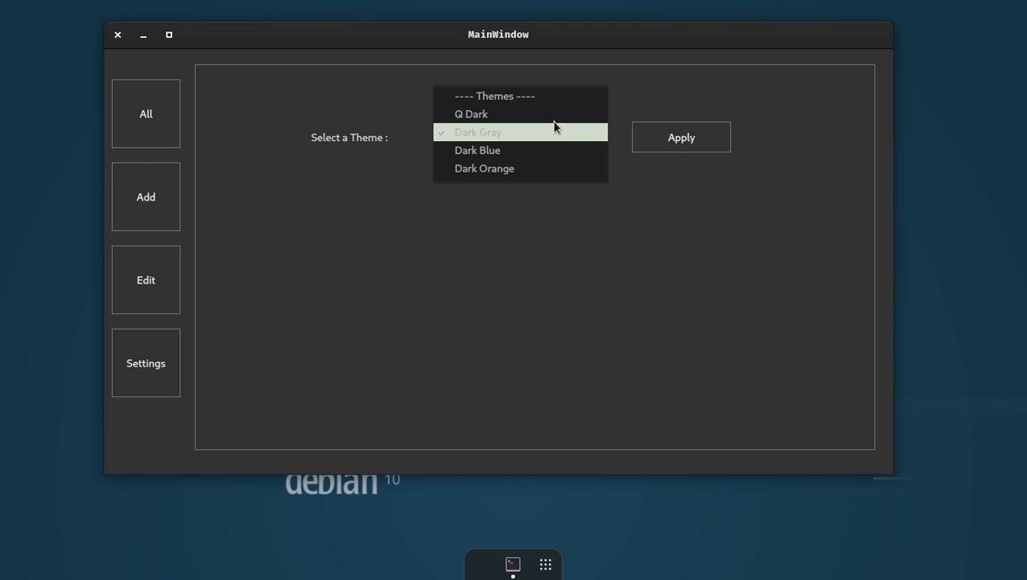
pyautogui.click(470, 113)
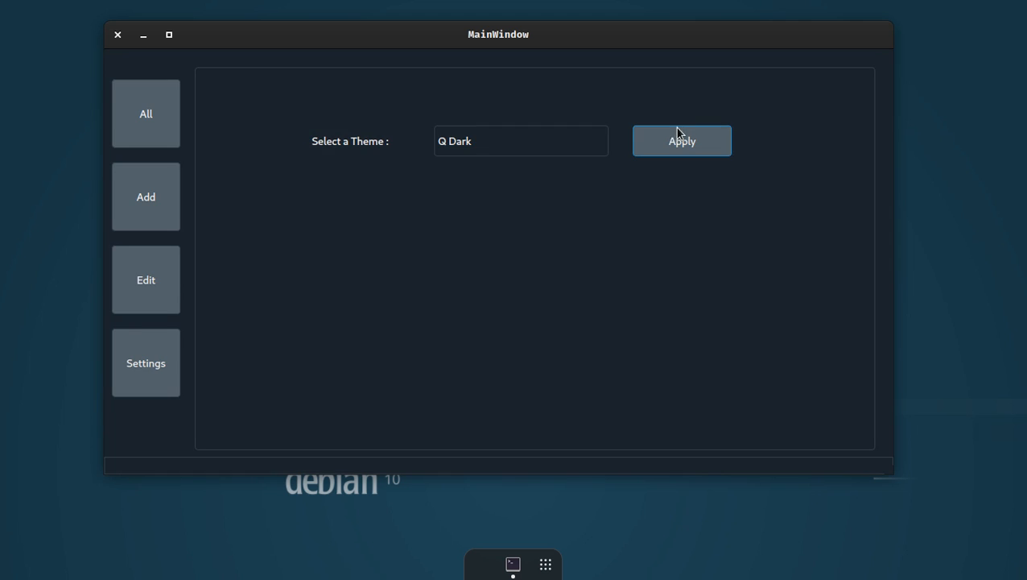
pyautogui.click(145, 113)
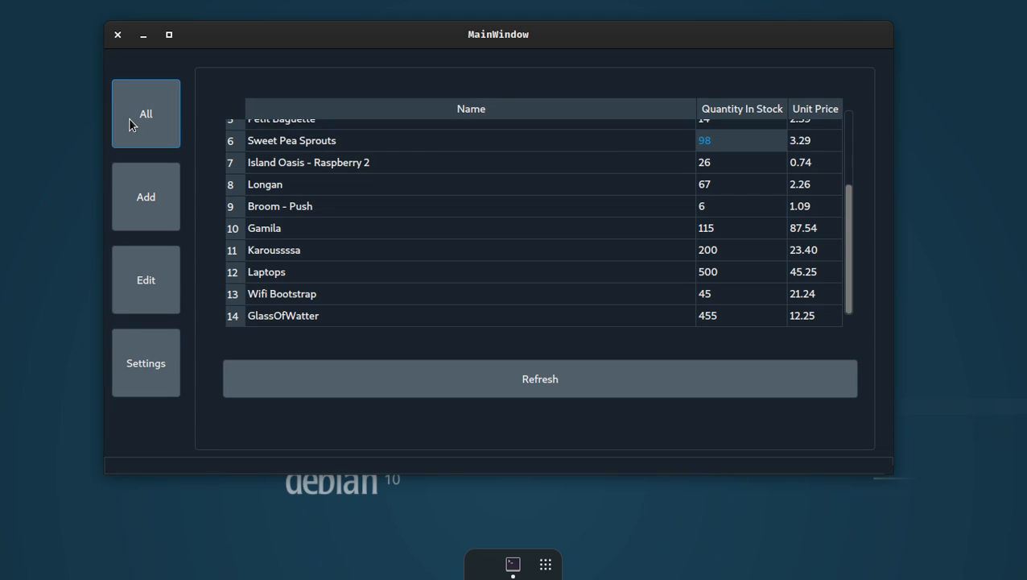
pyautogui.click(145, 196)
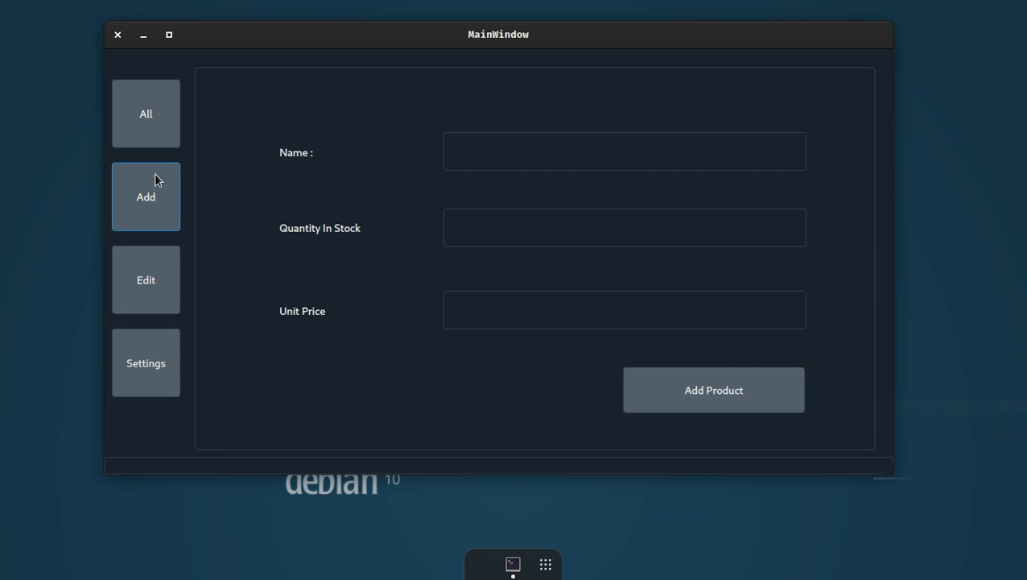
pyautogui.click(145, 280)
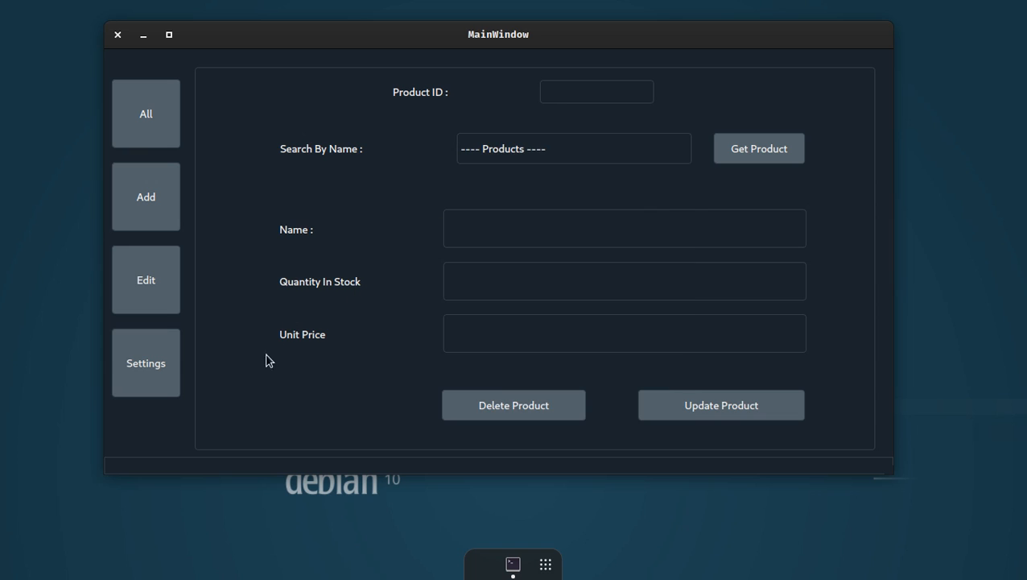
# Switch to the Dark Blue theme and view the product table in it.
pyautogui.click(145, 363)
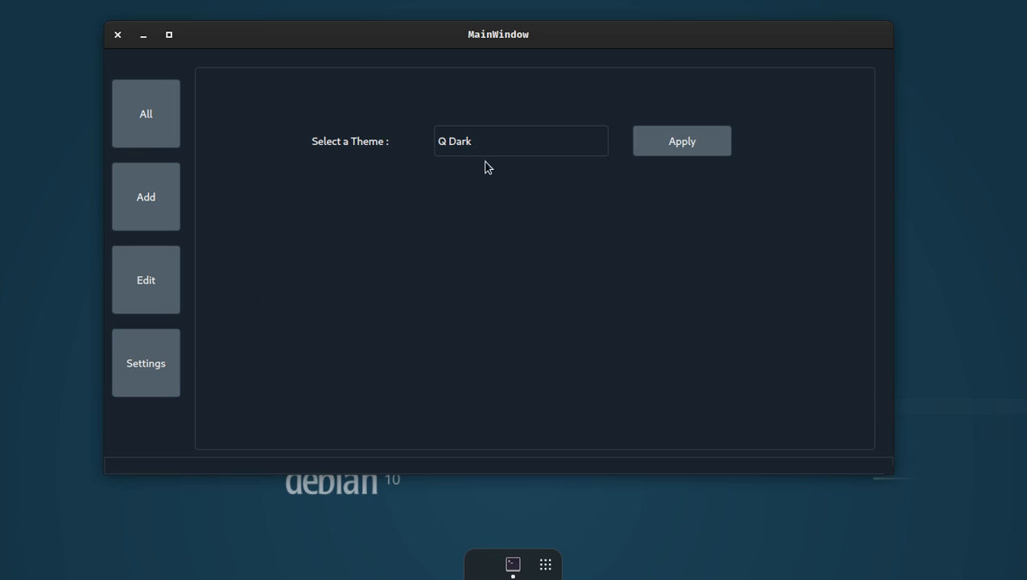
pyautogui.click(522, 142)
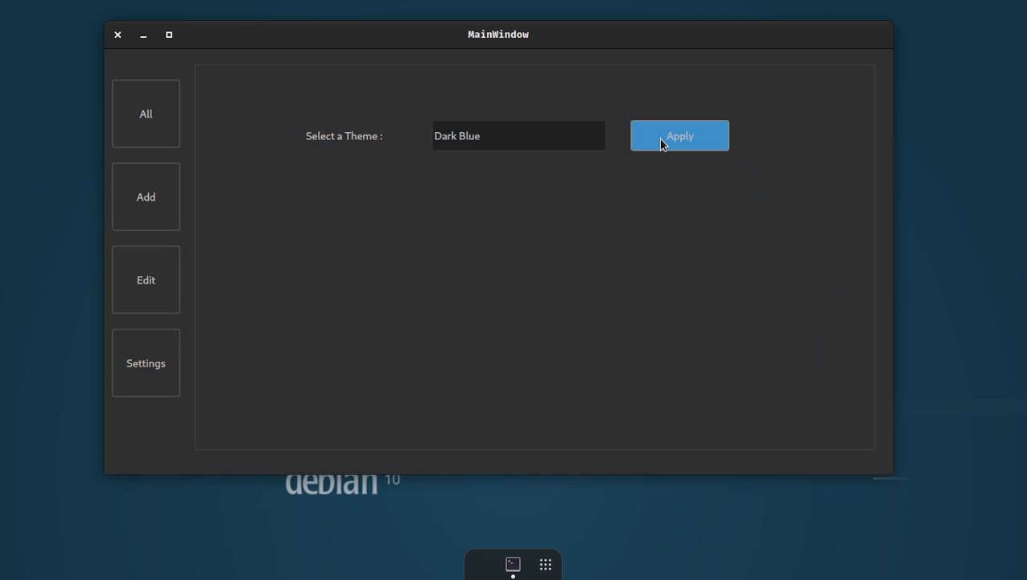
pyautogui.click(145, 113)
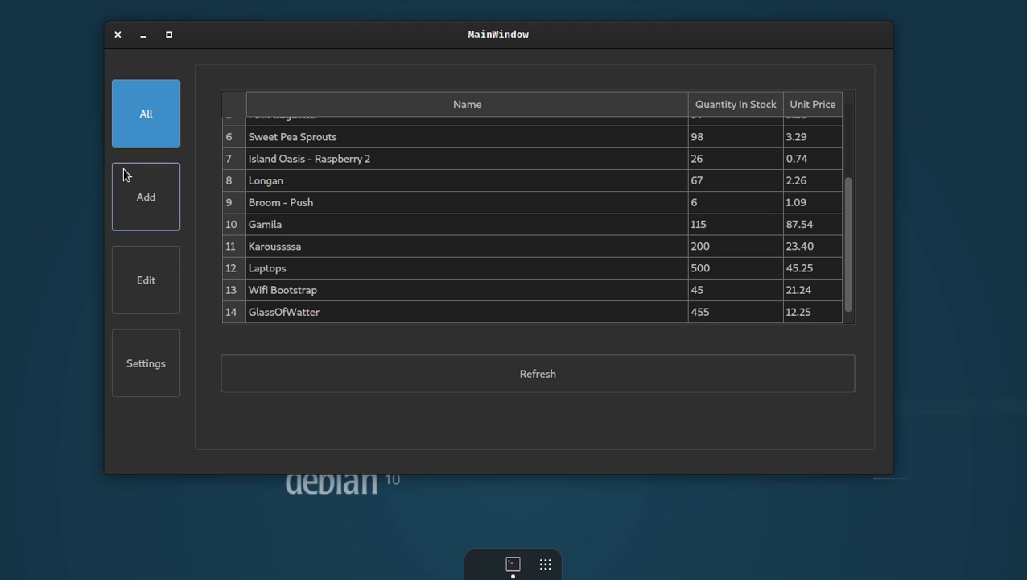
# Switch to the Dark Orange theme and return to the product table.
pyautogui.click(145, 363)
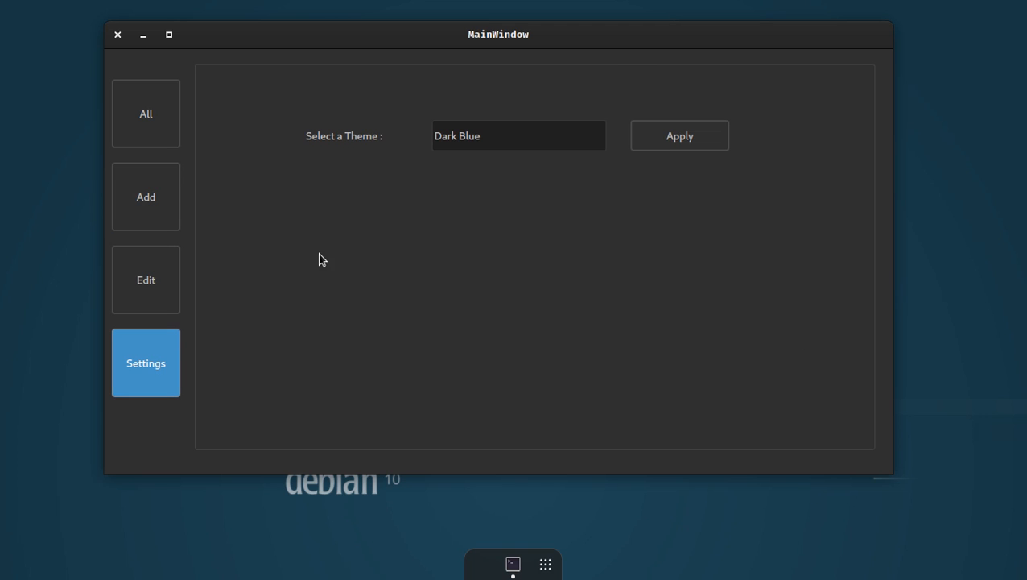
pyautogui.click(519, 135)
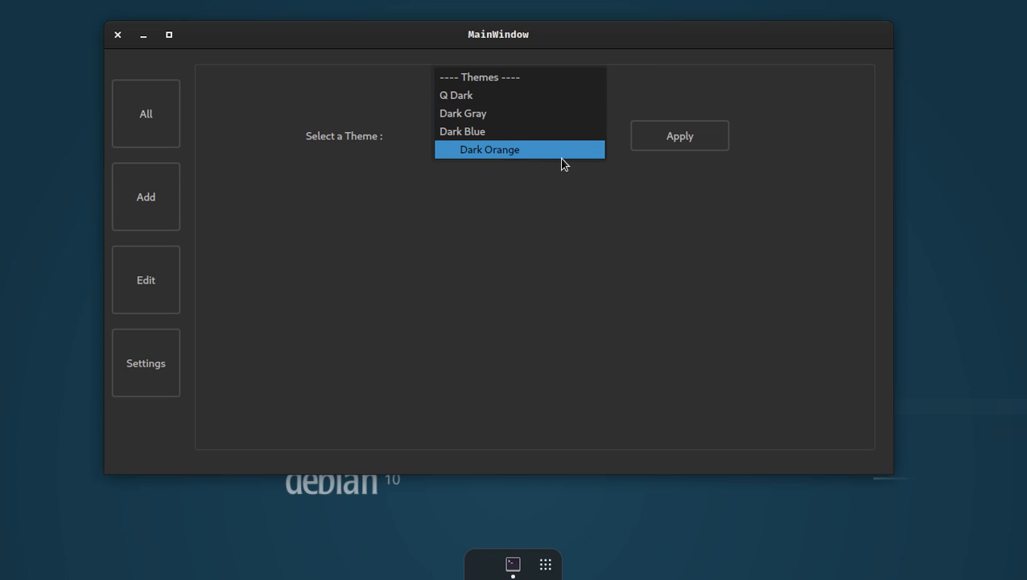
pyautogui.click(489, 148)
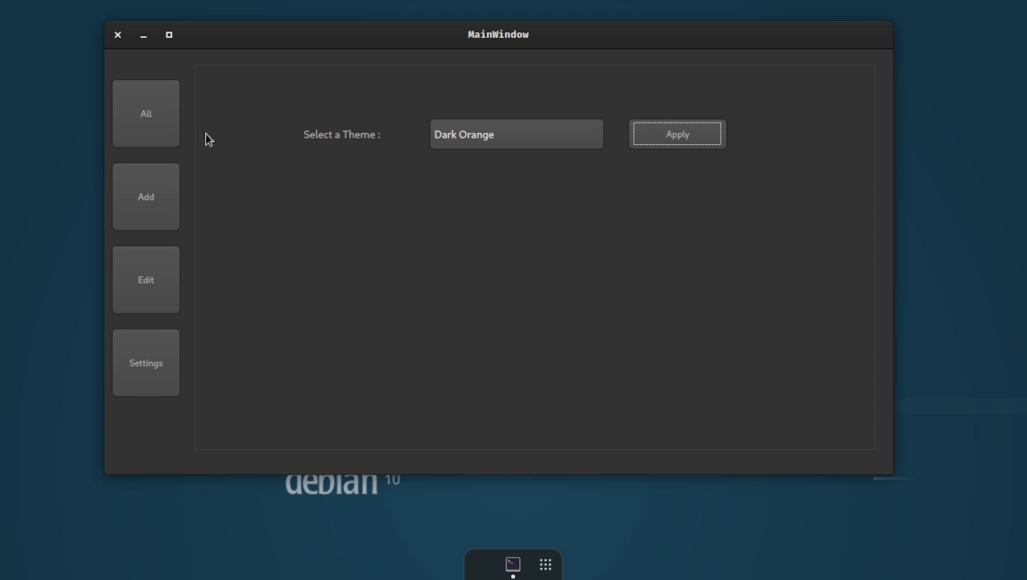
pyautogui.click(145, 113)
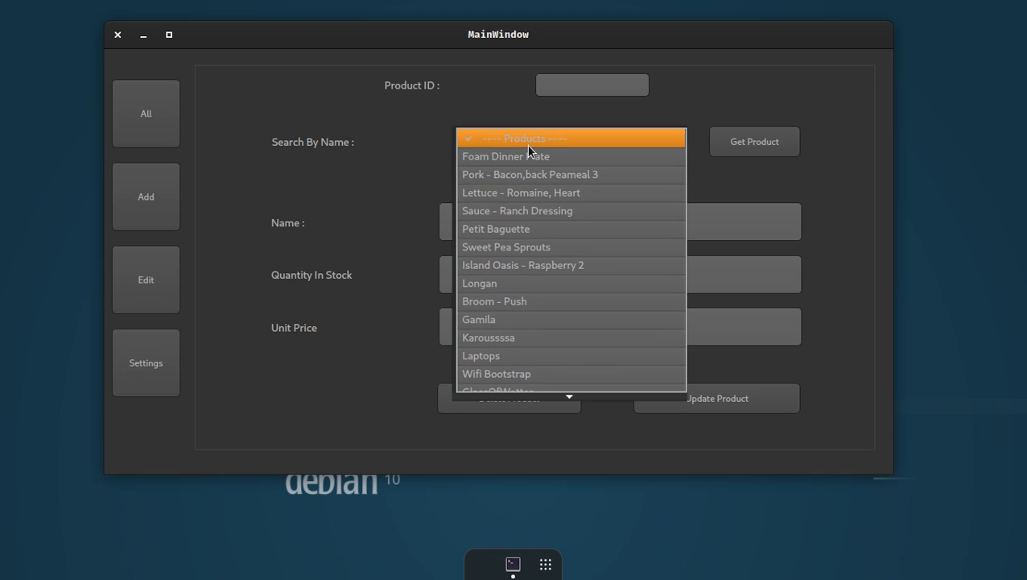
# Rename Broom - Push to Broom with 7 in stock at 1.09 and save it.
pyautogui.click(495, 301)
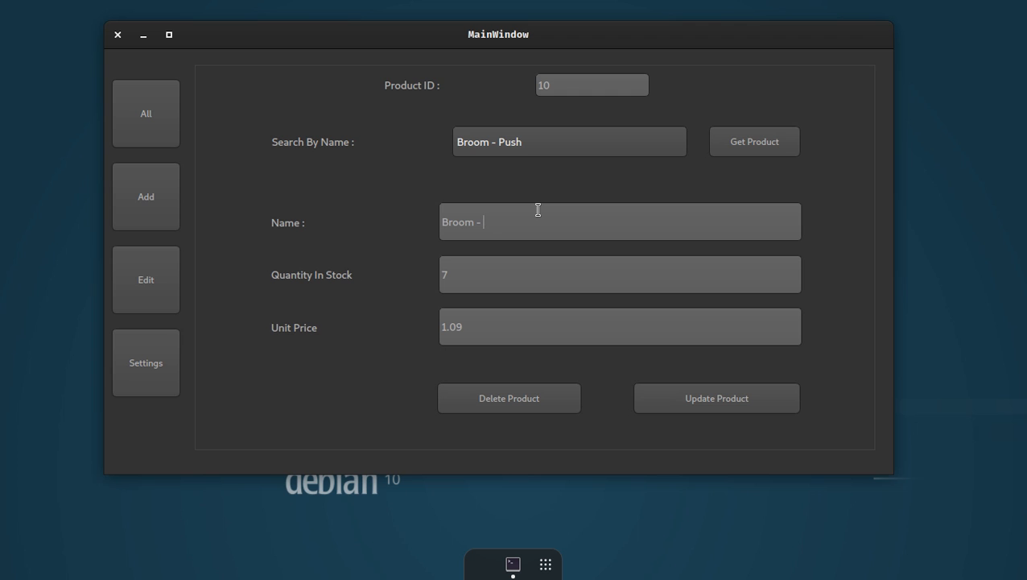
pyautogui.click(717, 398)
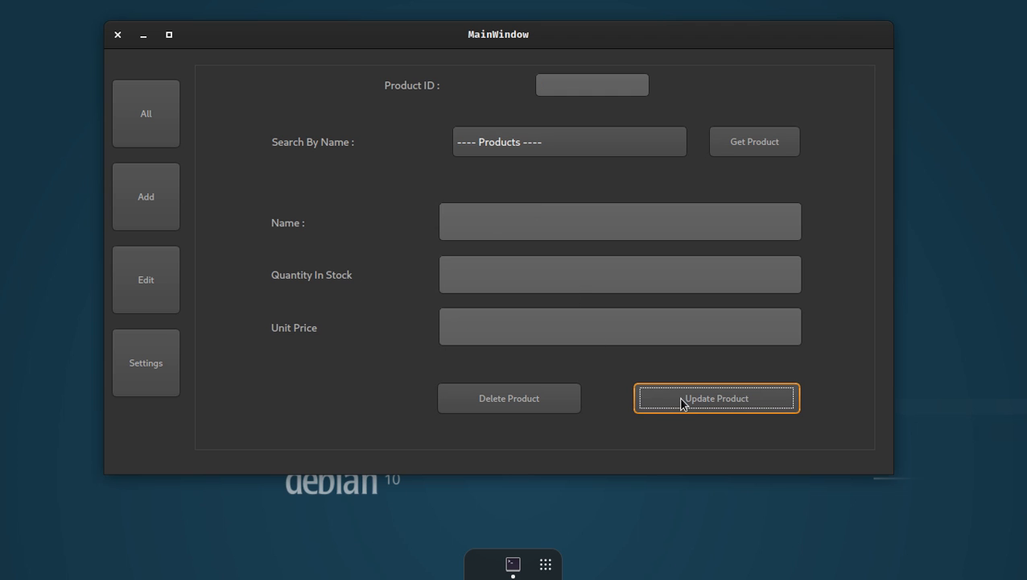
pyautogui.click(570, 141)
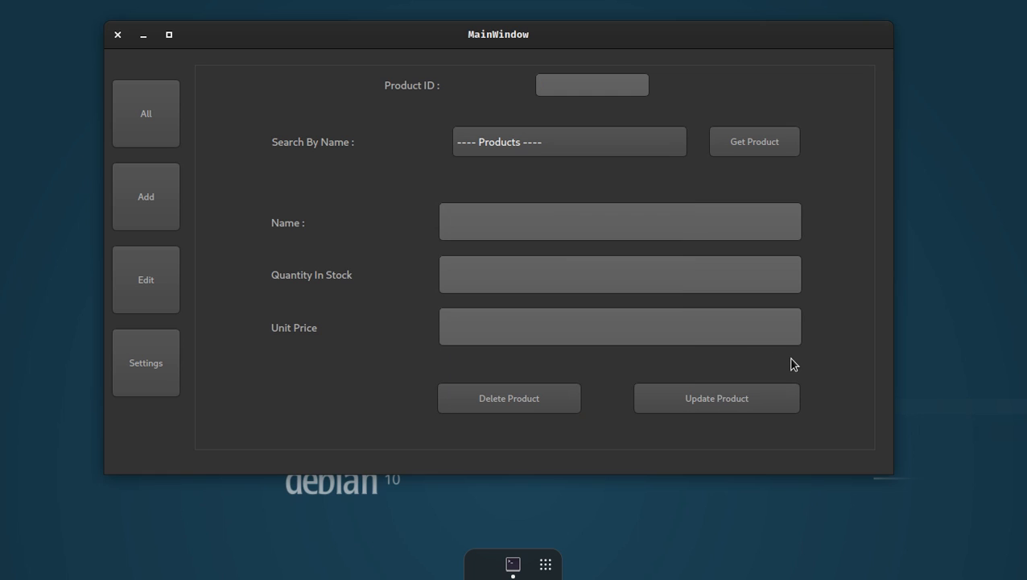
pyautogui.moveTo(177, 342)
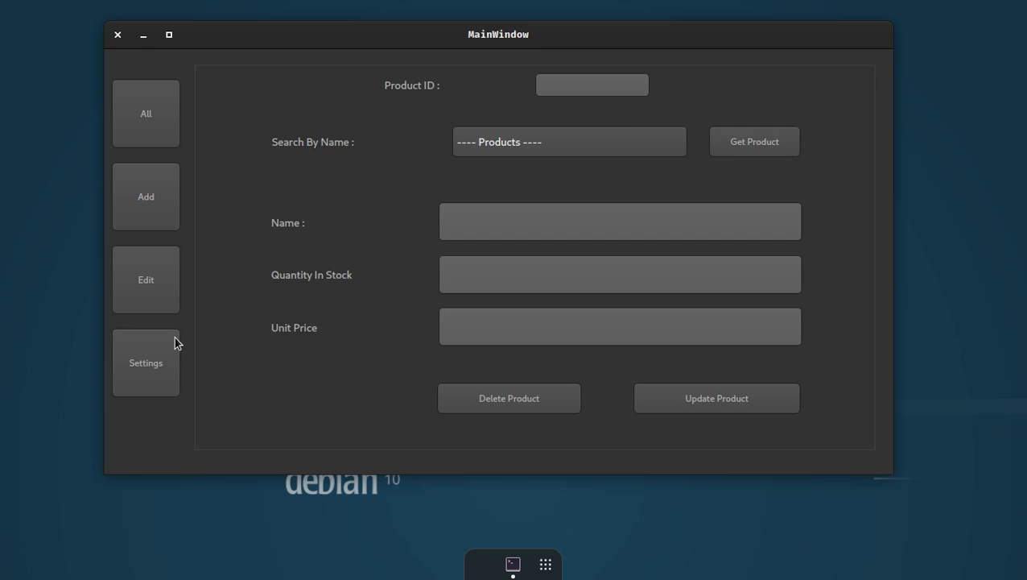
pyautogui.click(145, 280)
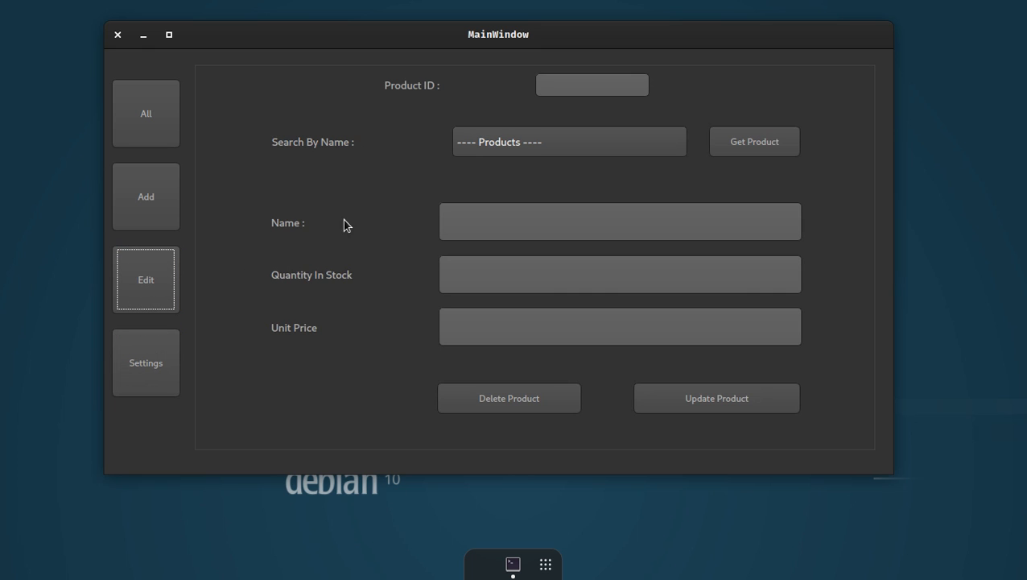
pyautogui.moveTo(196, 216)
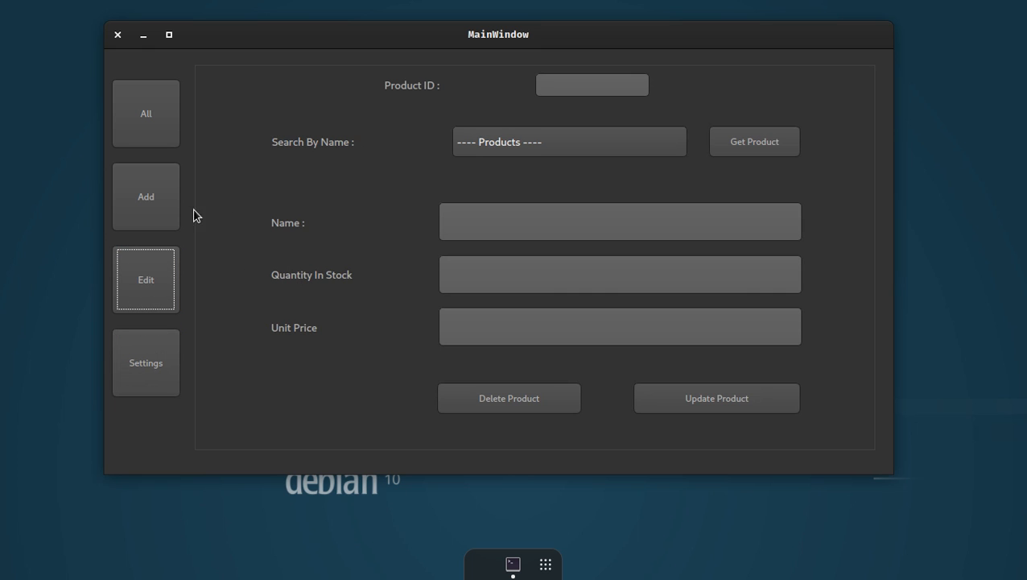
# Confirm the All table lists Broom with 7 at 1.09, then bring up the add form.
pyautogui.click(145, 112)
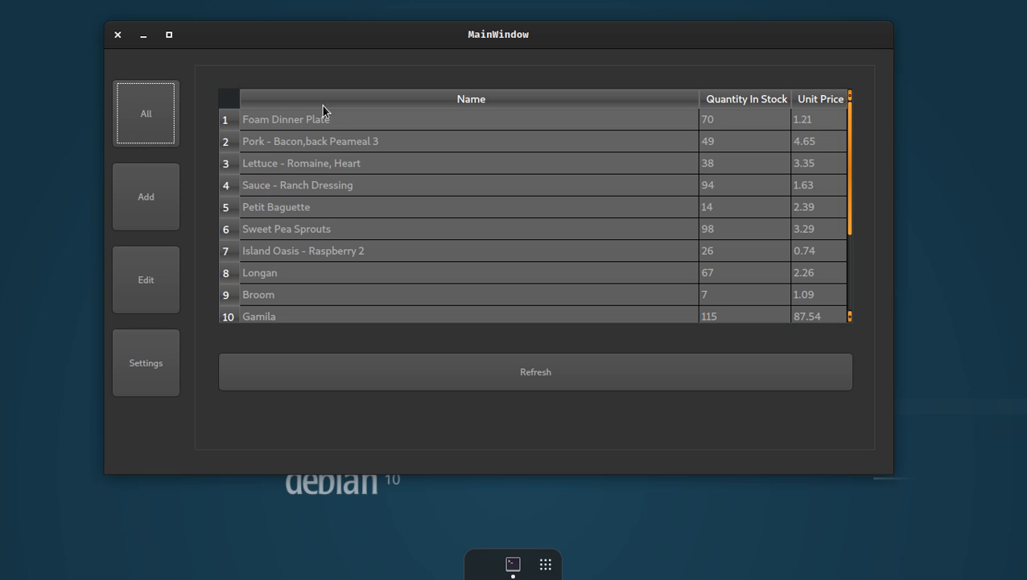
pyautogui.moveTo(464, 78)
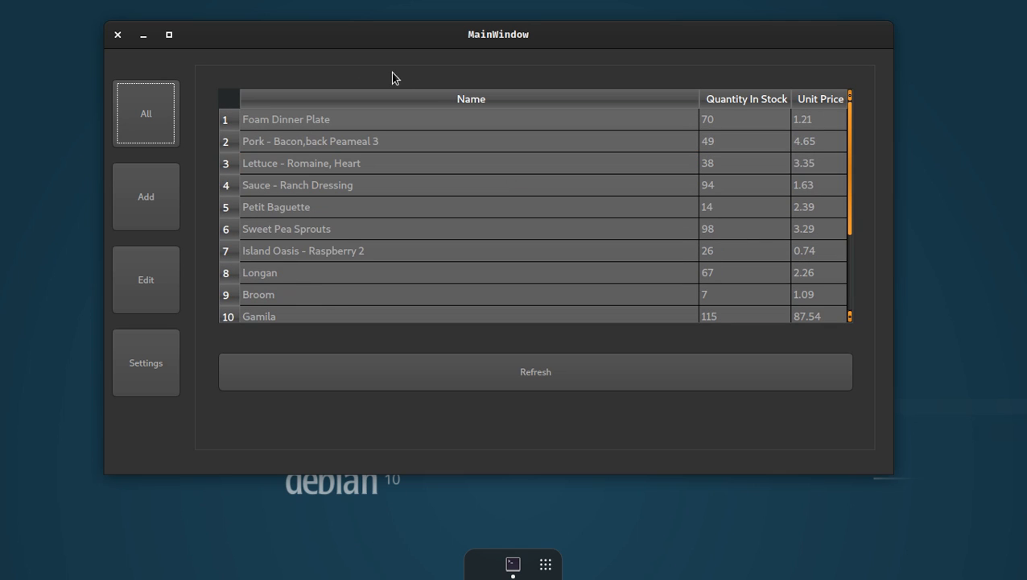
pyautogui.moveTo(562, 49)
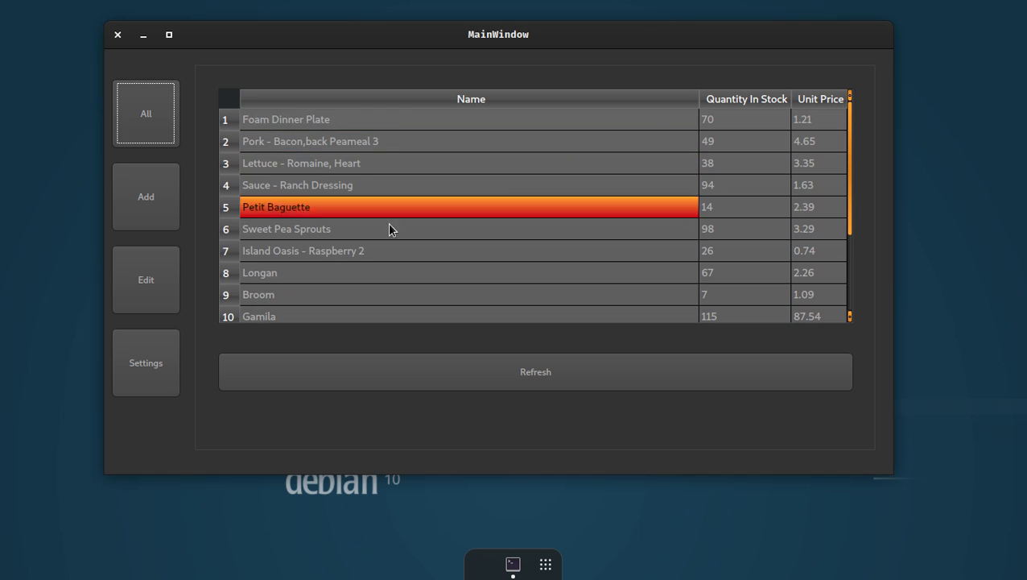
pyautogui.click(707, 119)
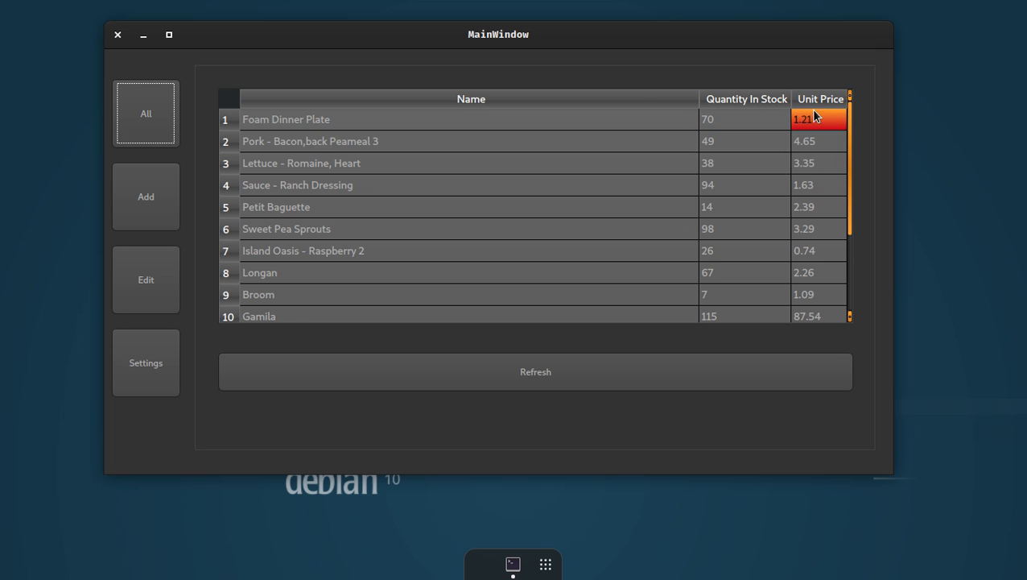
pyautogui.click(145, 196)
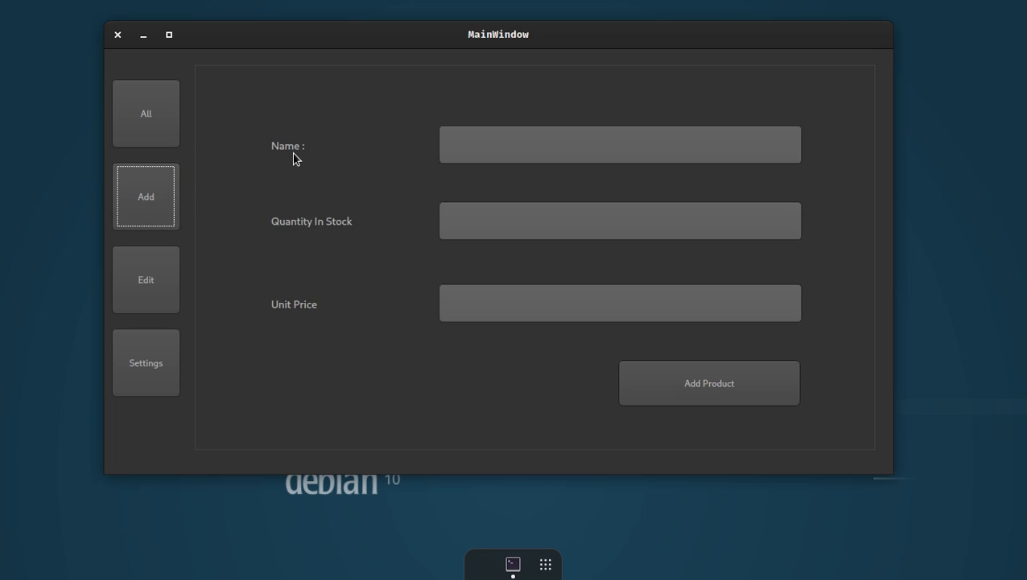
pyautogui.moveTo(482, 125)
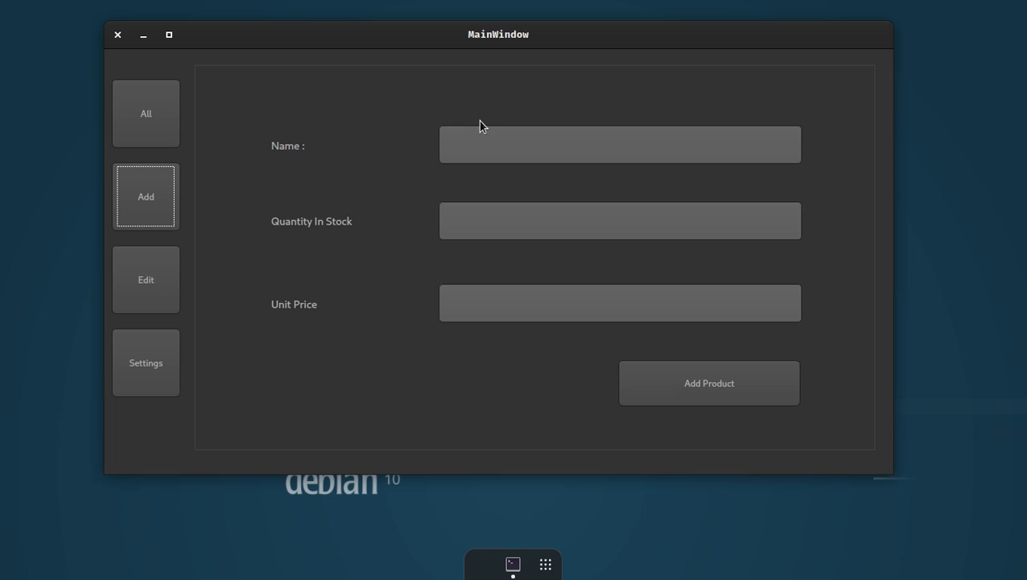
pyautogui.moveTo(274, 92)
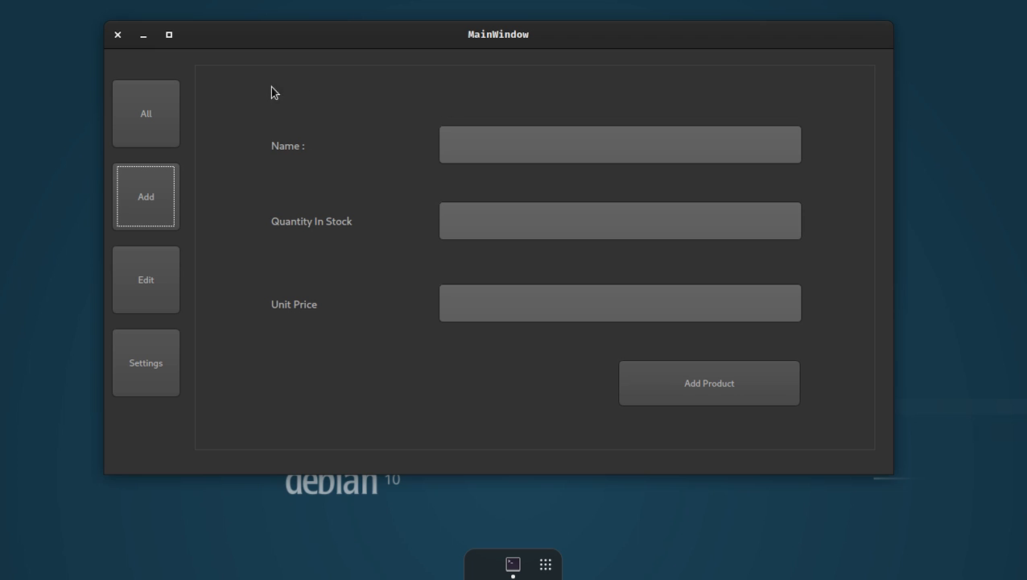
pyautogui.moveTo(344, 98)
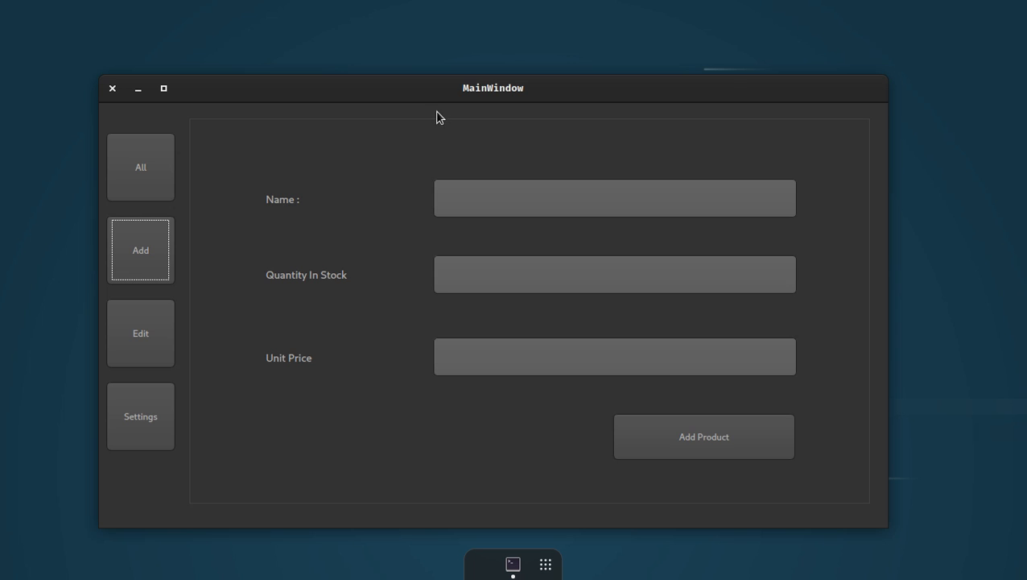
# Browse the product names on the Edit page, picking Lettuce - Romaine, Heart, without loading one.
pyautogui.click(140, 332)
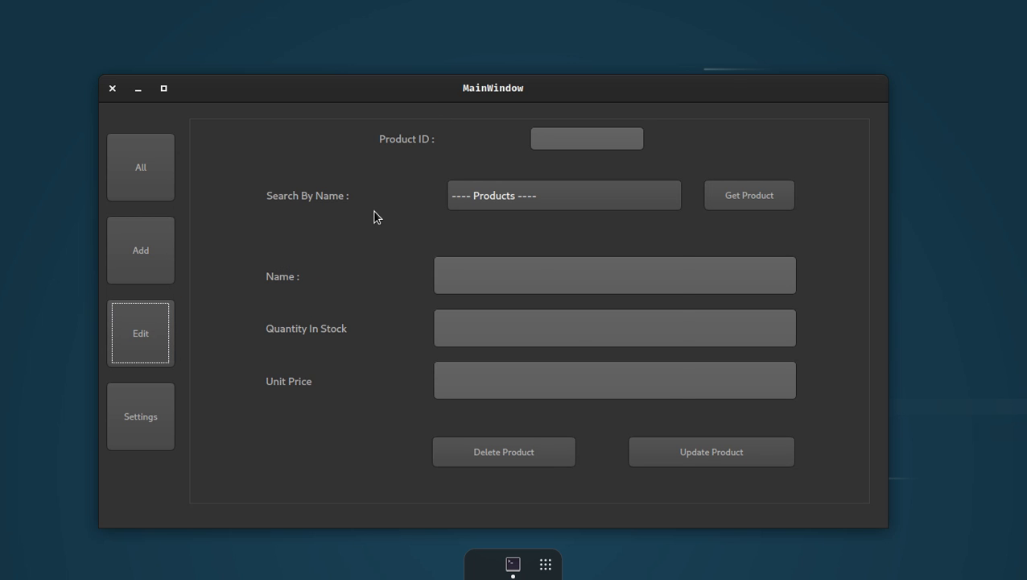
pyautogui.click(564, 195)
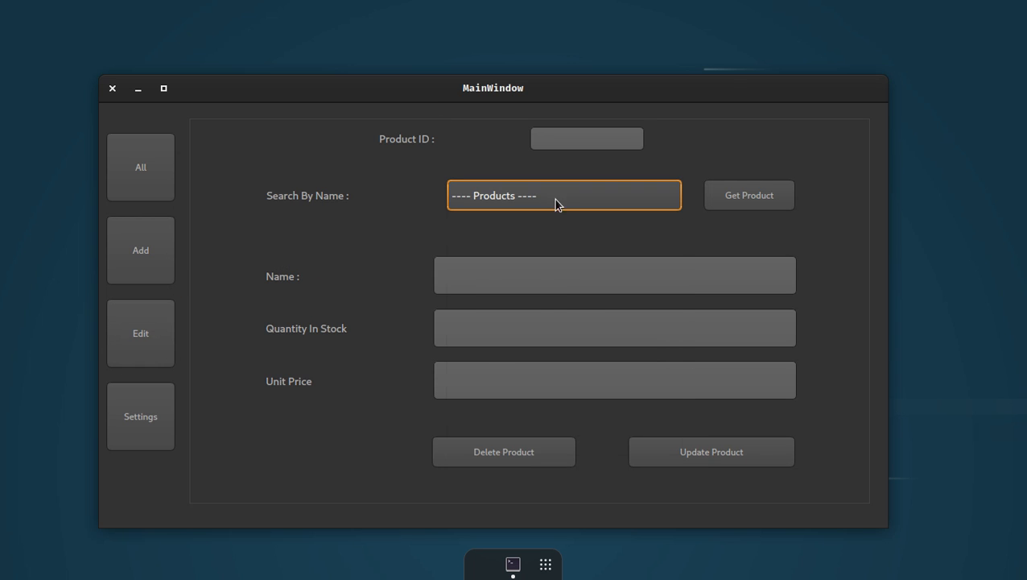
pyautogui.click(563, 195)
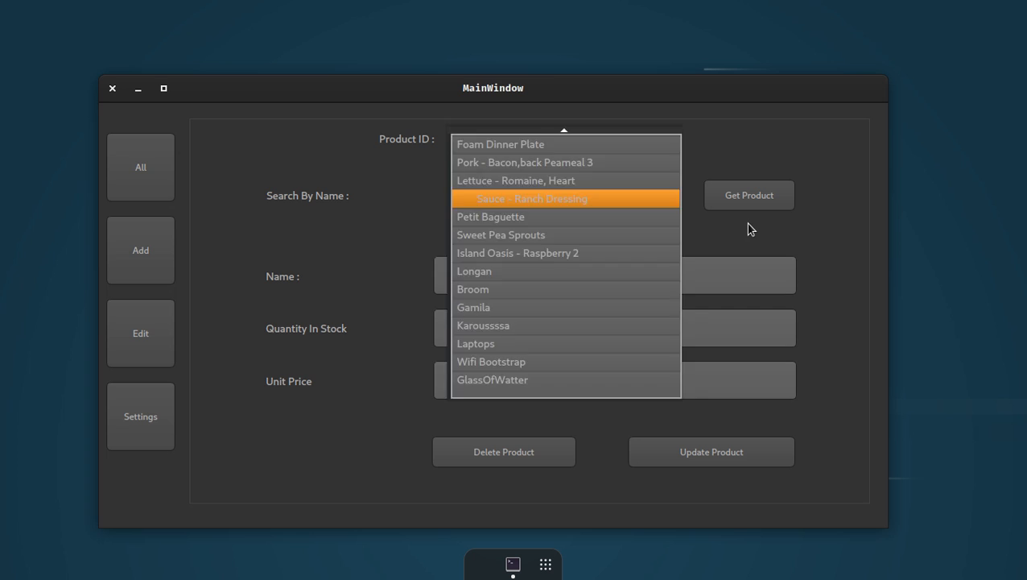
pyautogui.click(515, 181)
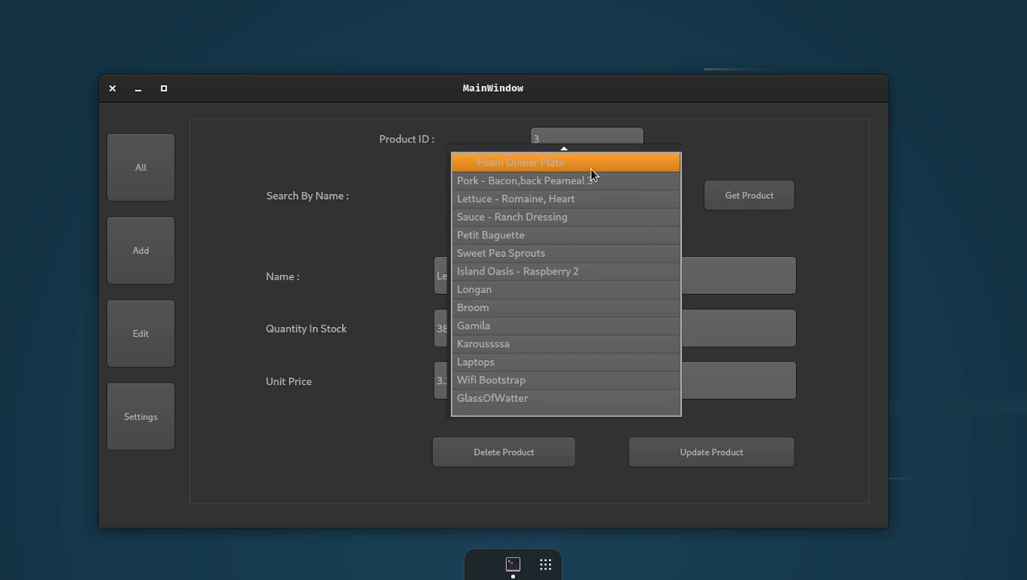
pyautogui.click(749, 195)
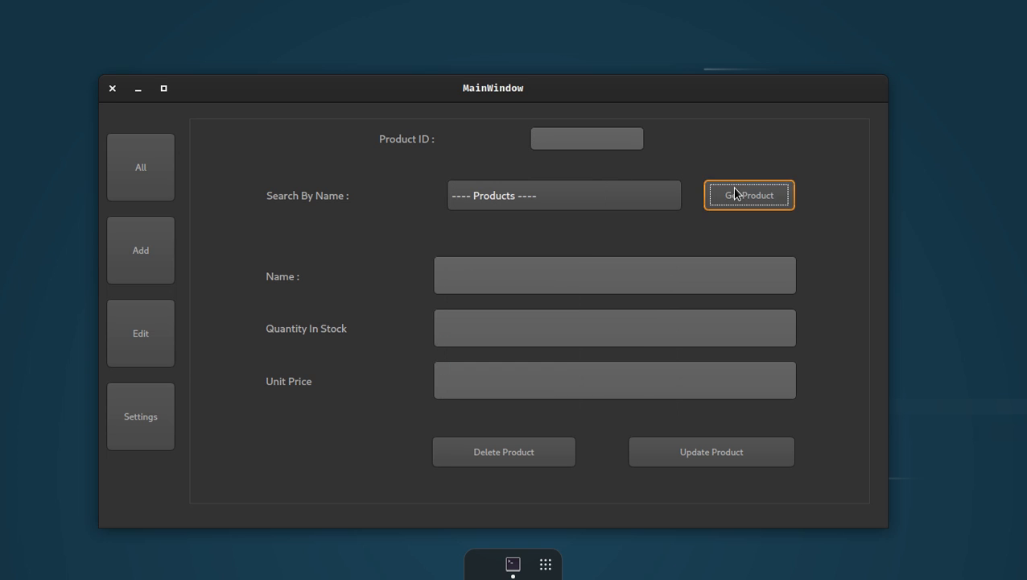
pyautogui.moveTo(667, 256)
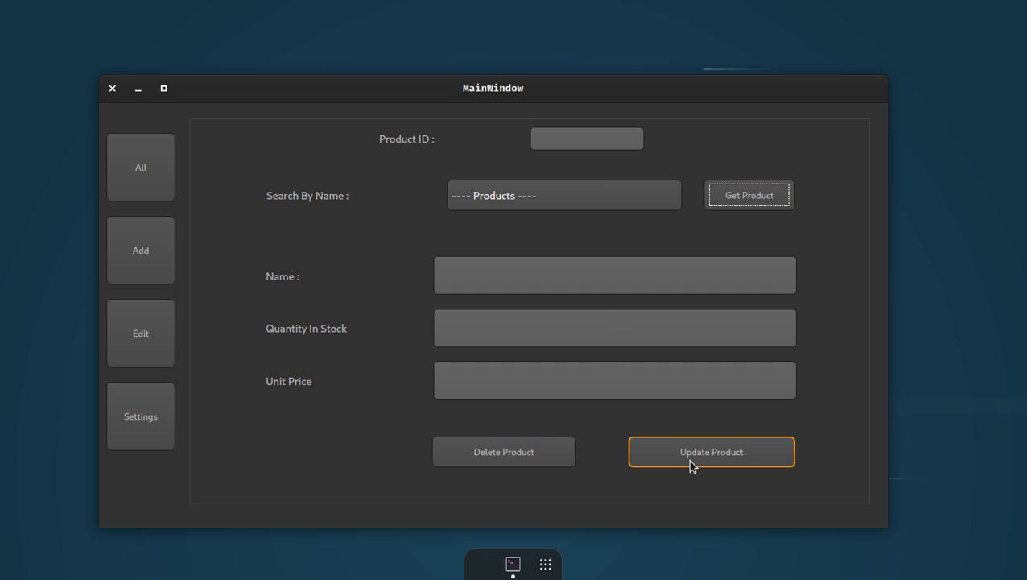
pyautogui.moveTo(671, 459)
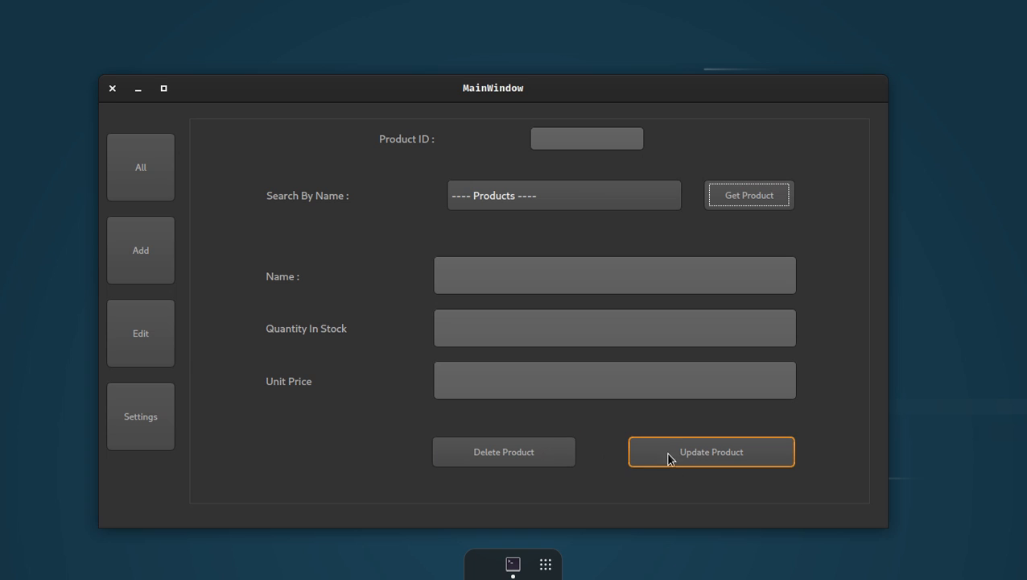
pyautogui.moveTo(683, 453)
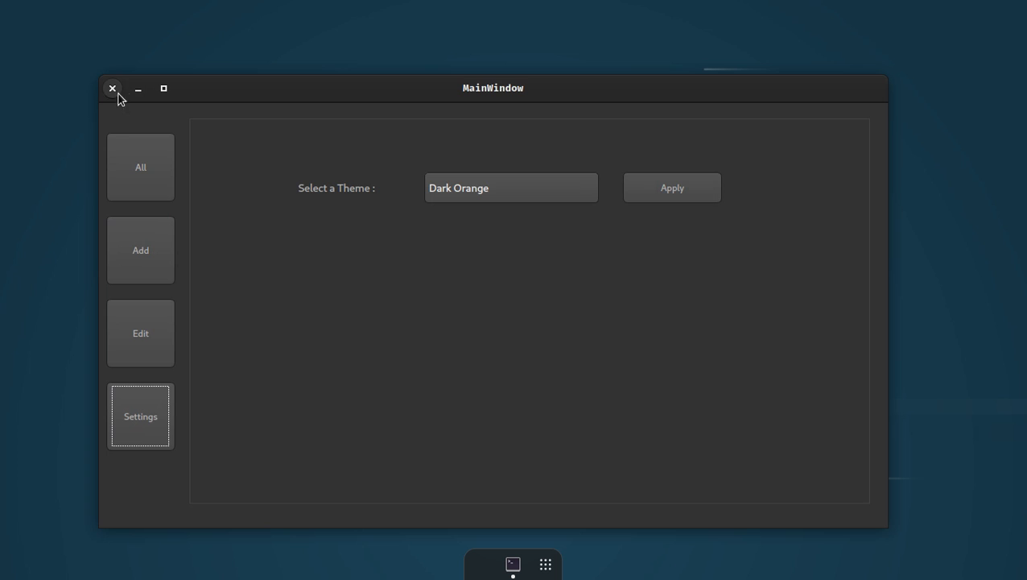
# Apply the Dark Blue theme and end on the All table with Petit Baguette and other rows selected.
pyautogui.click(140, 166)
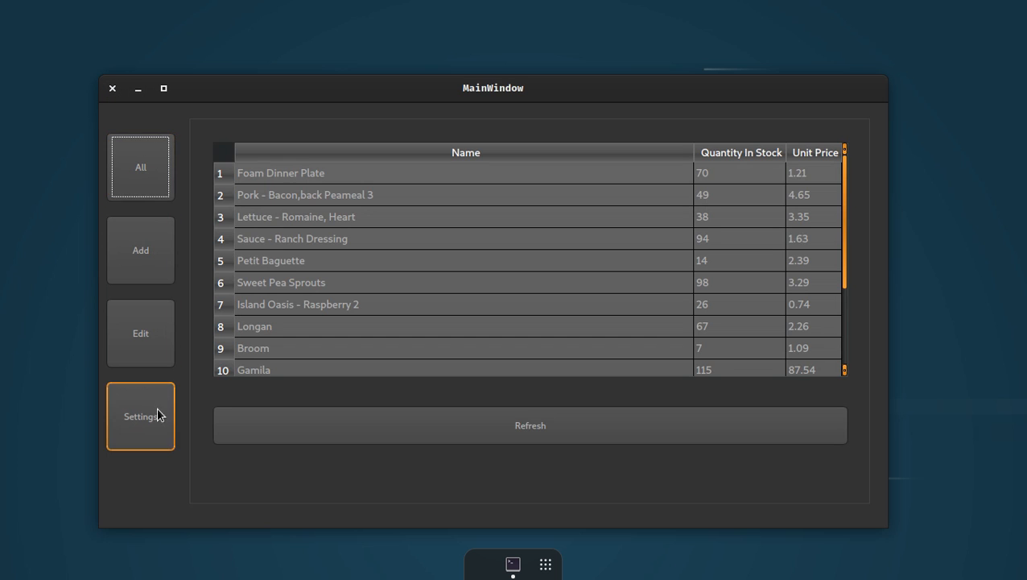
pyautogui.click(140, 415)
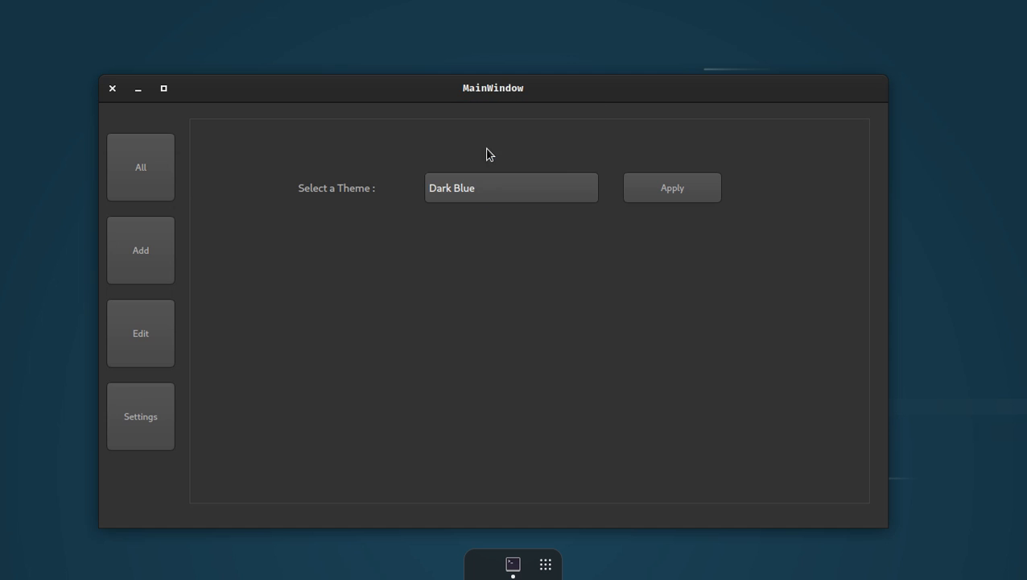
pyautogui.click(140, 165)
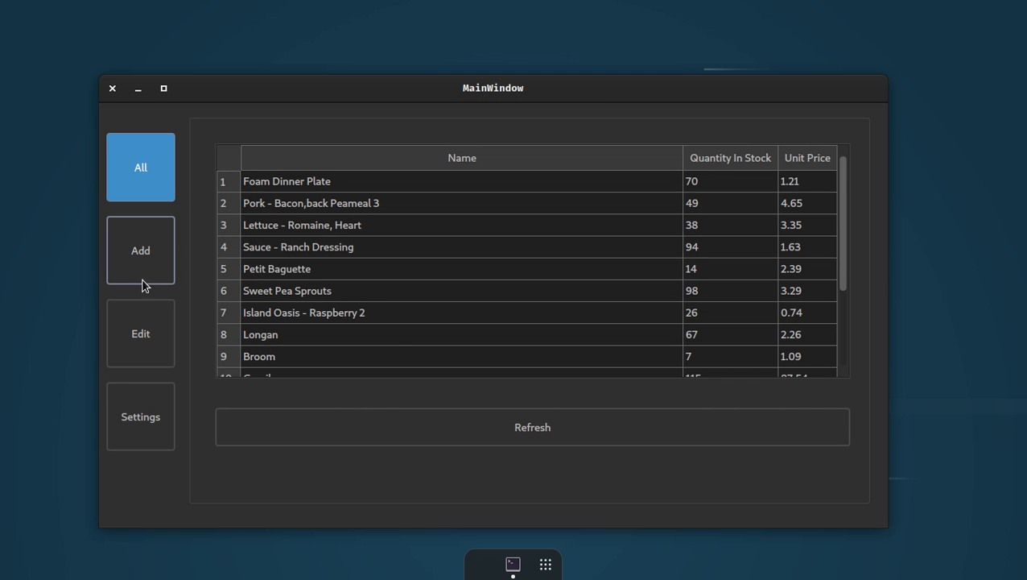
pyautogui.click(277, 268)
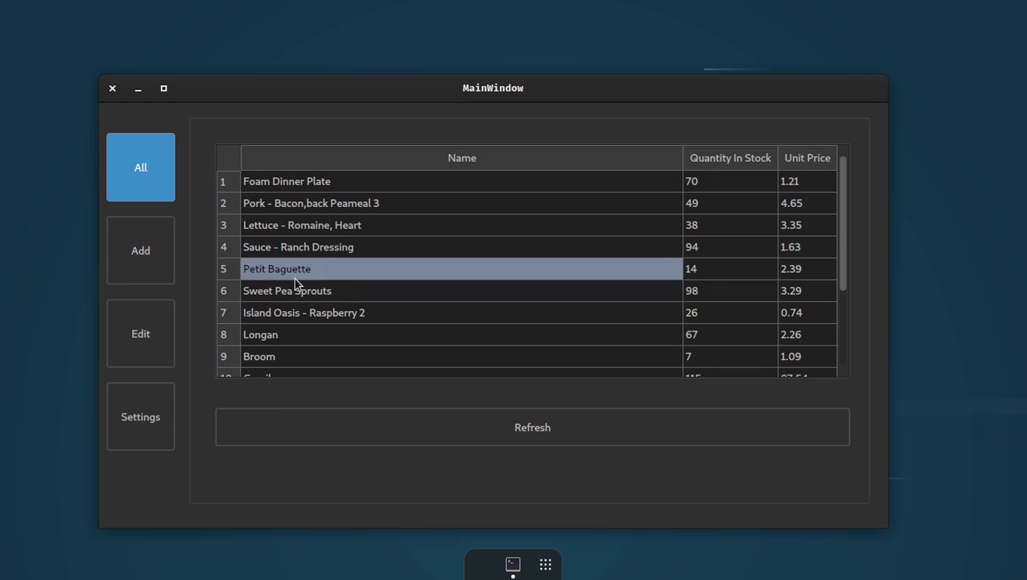
pyautogui.click(322, 312)
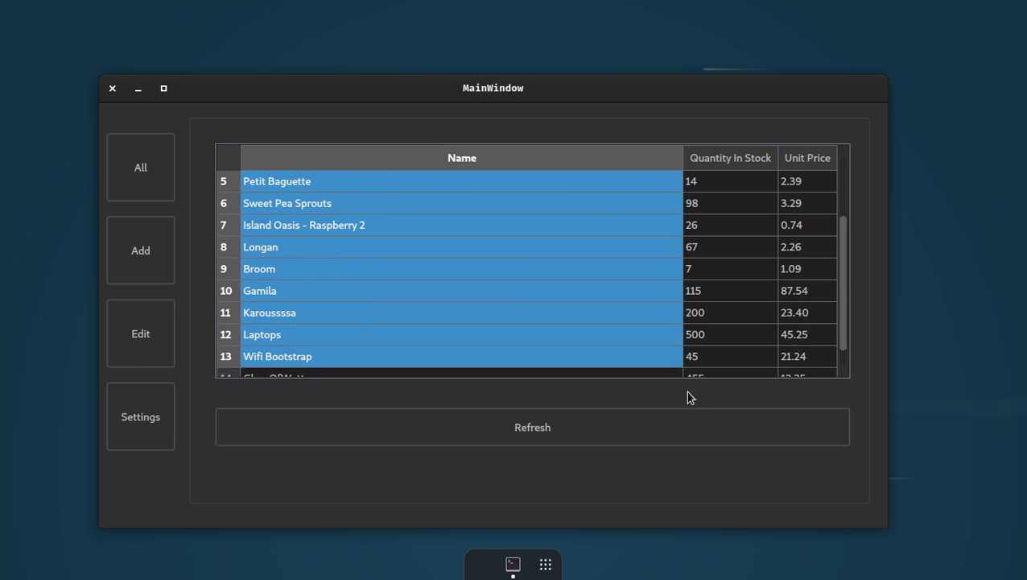
pyautogui.moveTo(162, 105)
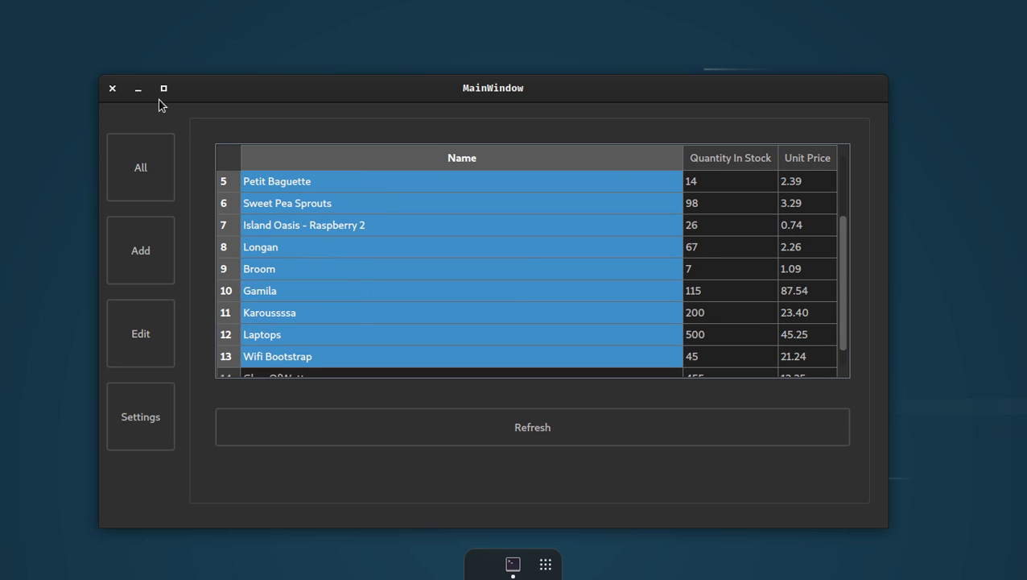